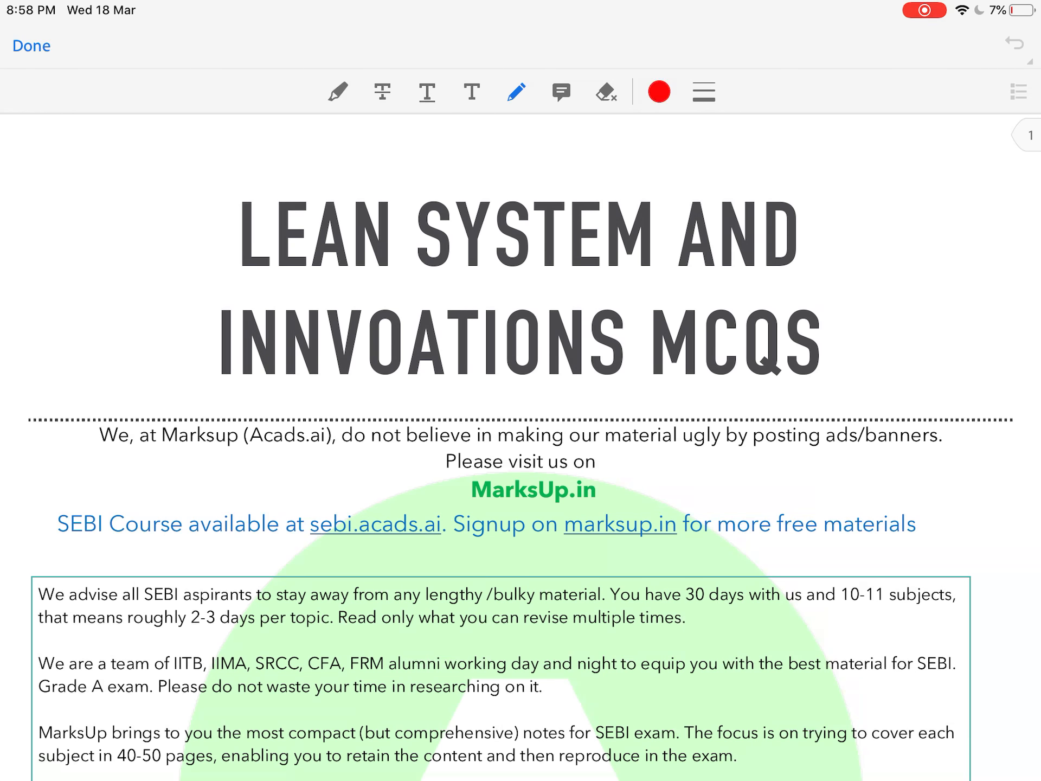
Underline the title in red, circle MCQS and arrow out to a note about questions to cover
drag(63, 252, 100, 306)
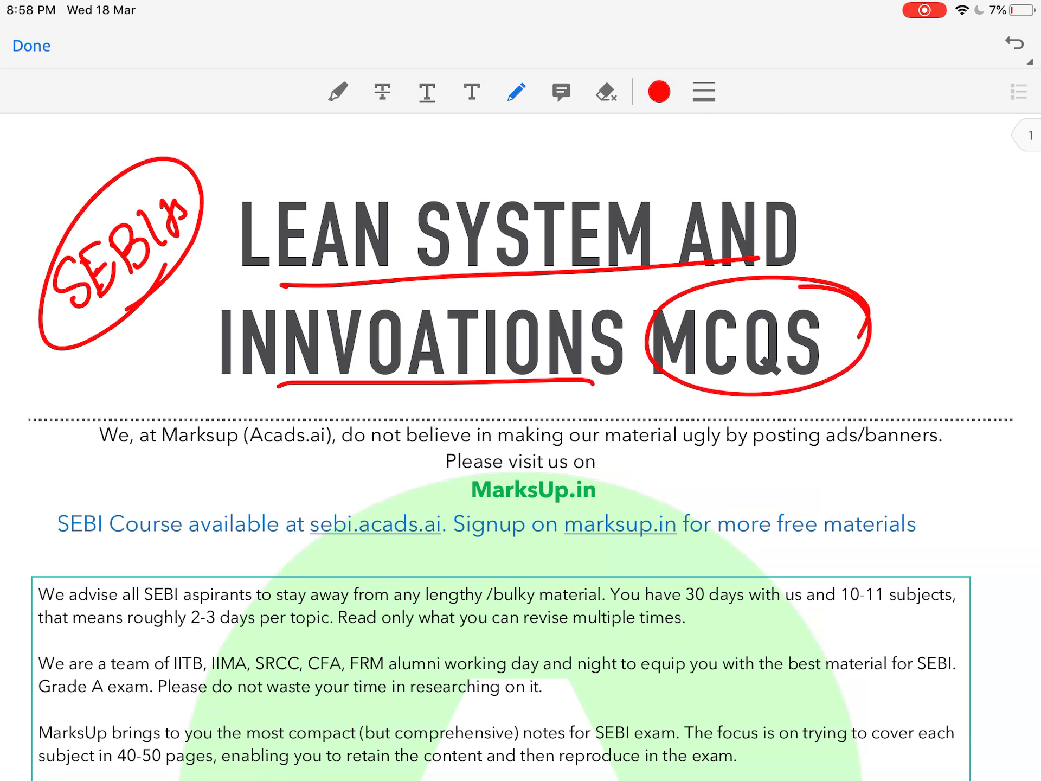
drag(850, 305, 900, 256)
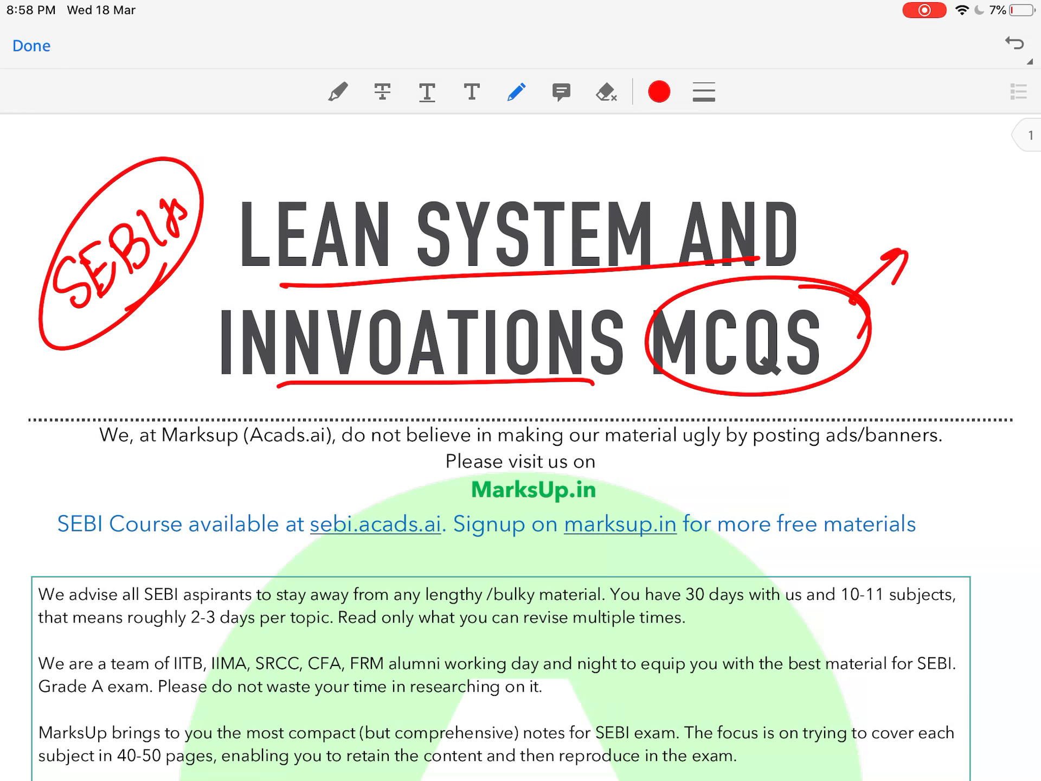
drag(897, 259, 976, 225)
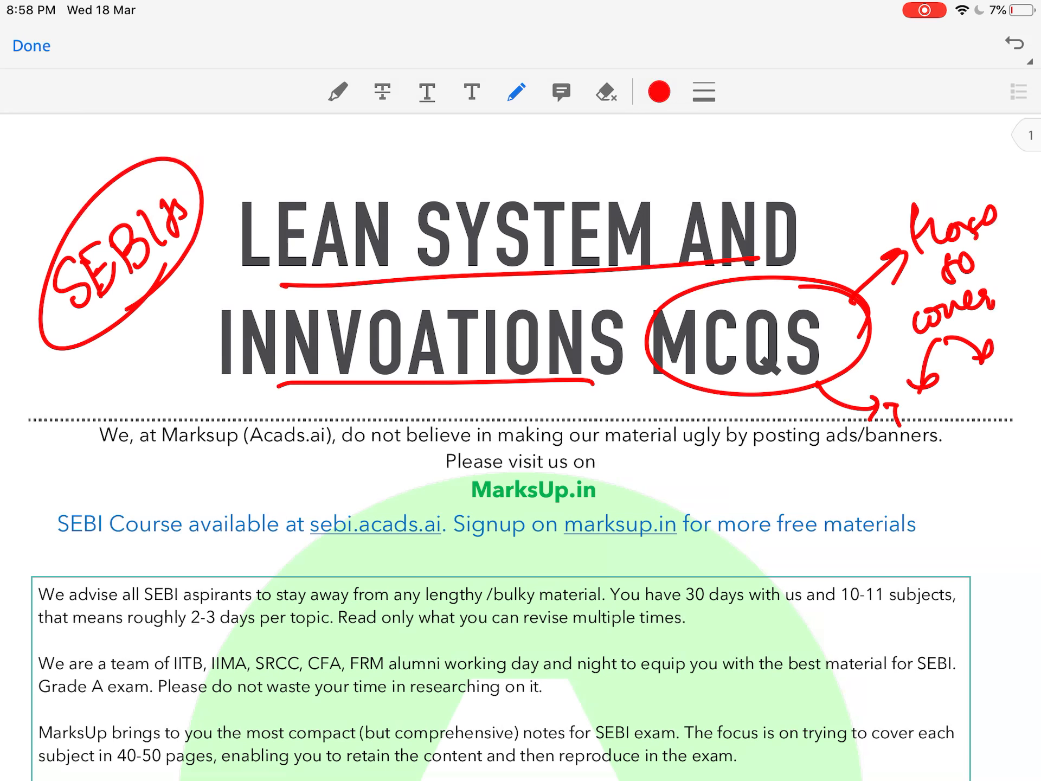
Add a small note below MCQS and circle the note beneath the title
drag(890, 398, 923, 432)
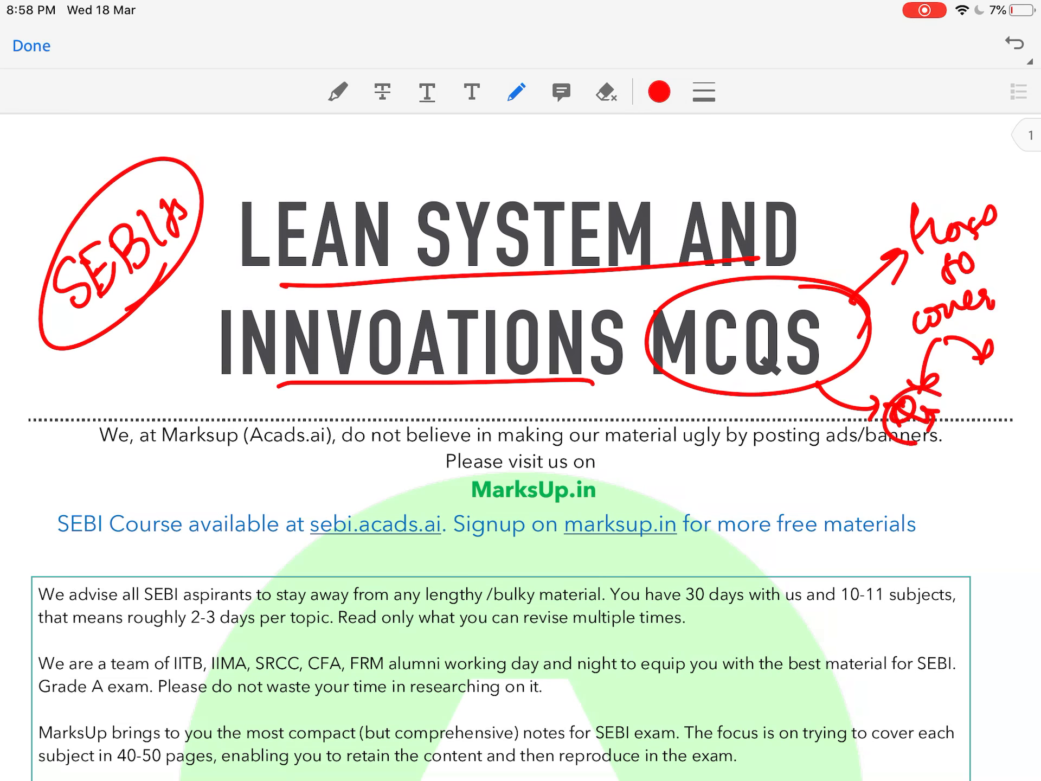
drag(200, 252, 312, 160)
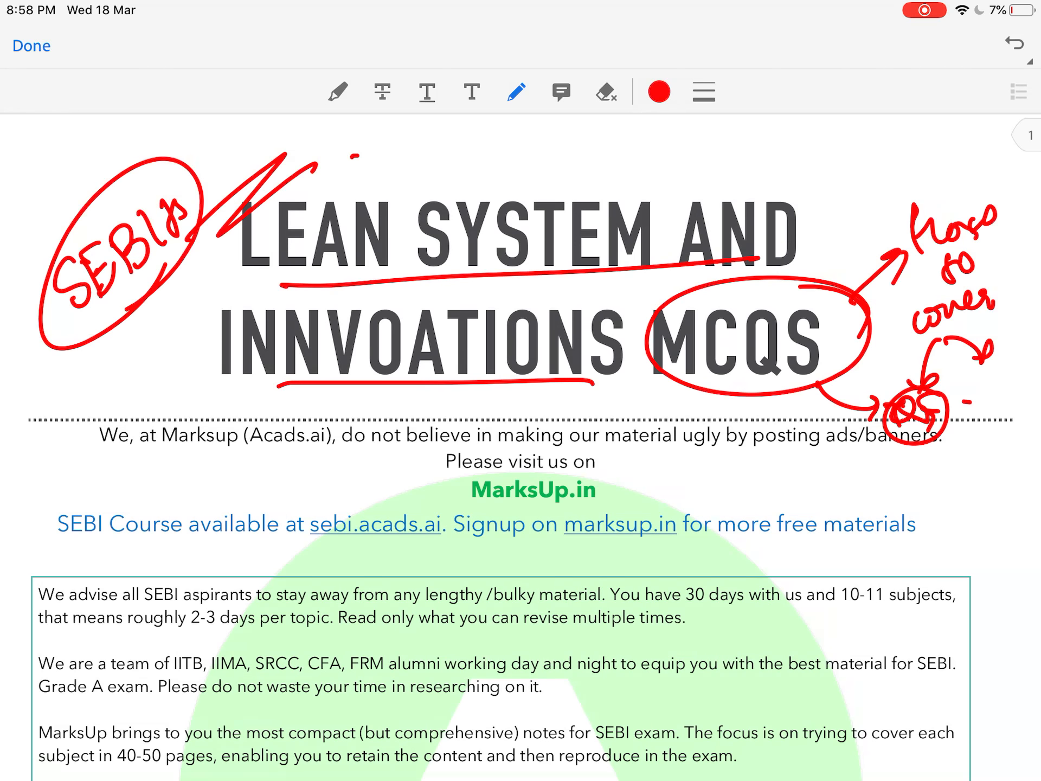
drag(359, 166, 457, 160)
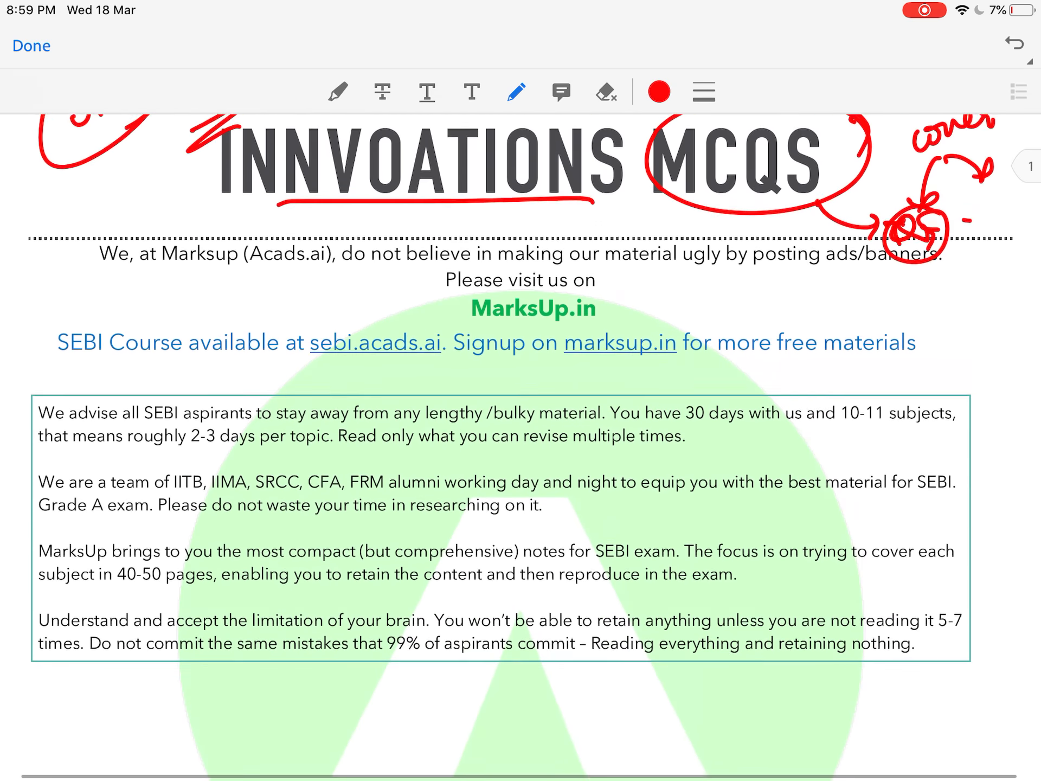
Underline Lean Innovations & Technologies in question 1 and jot Thinkers and Companies beside it
scroll(down, 3)
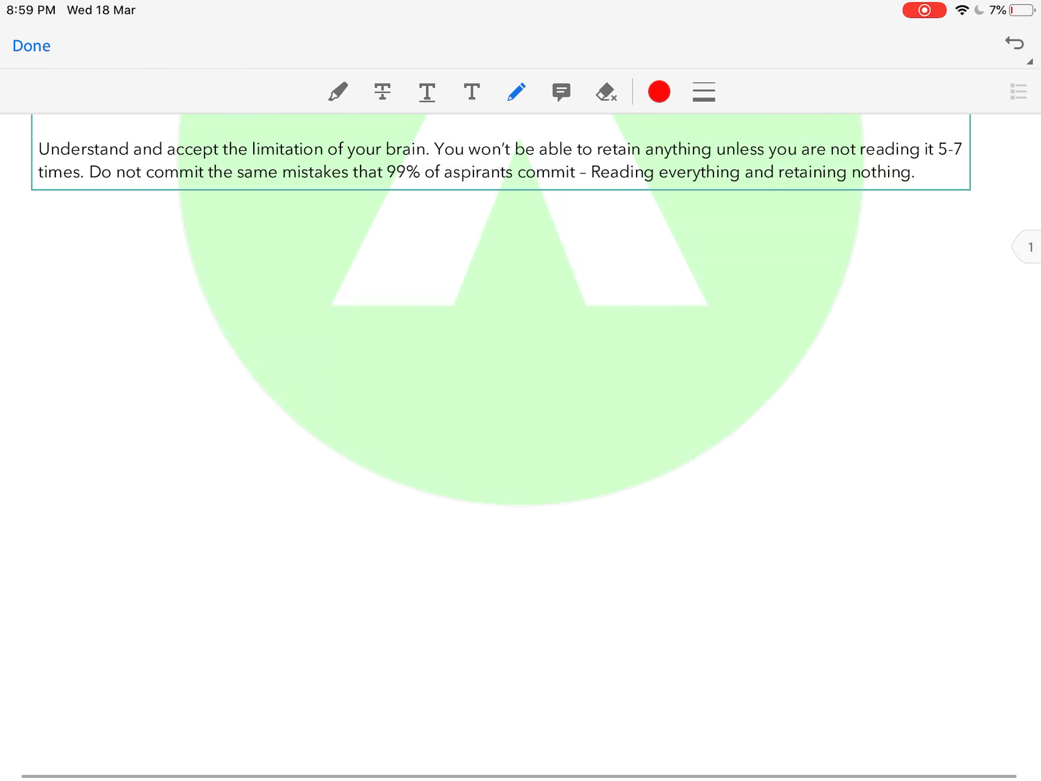
scroll(down, 3)
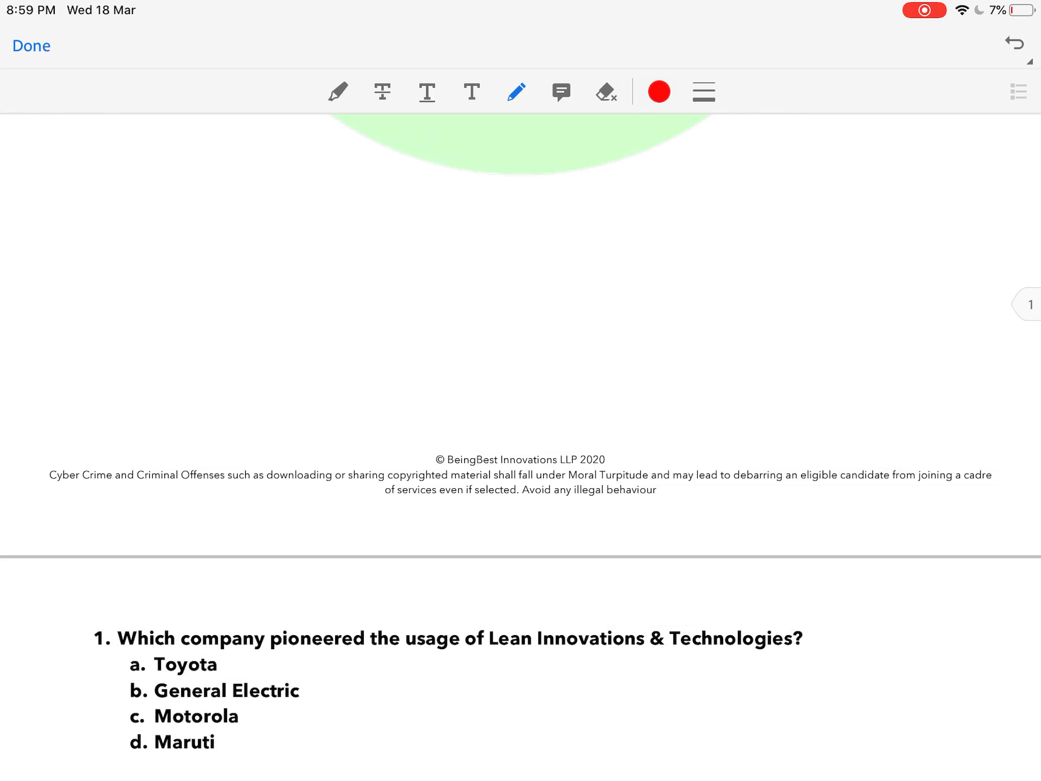
drag(503, 657, 776, 652)
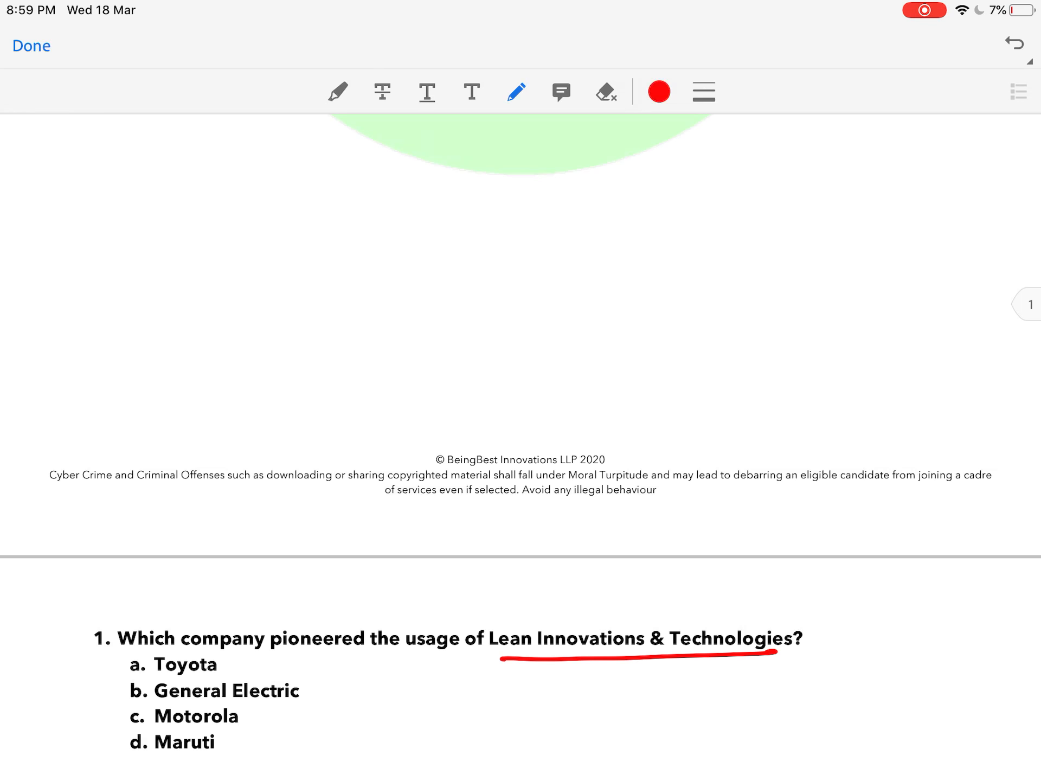
drag(847, 653, 877, 634)
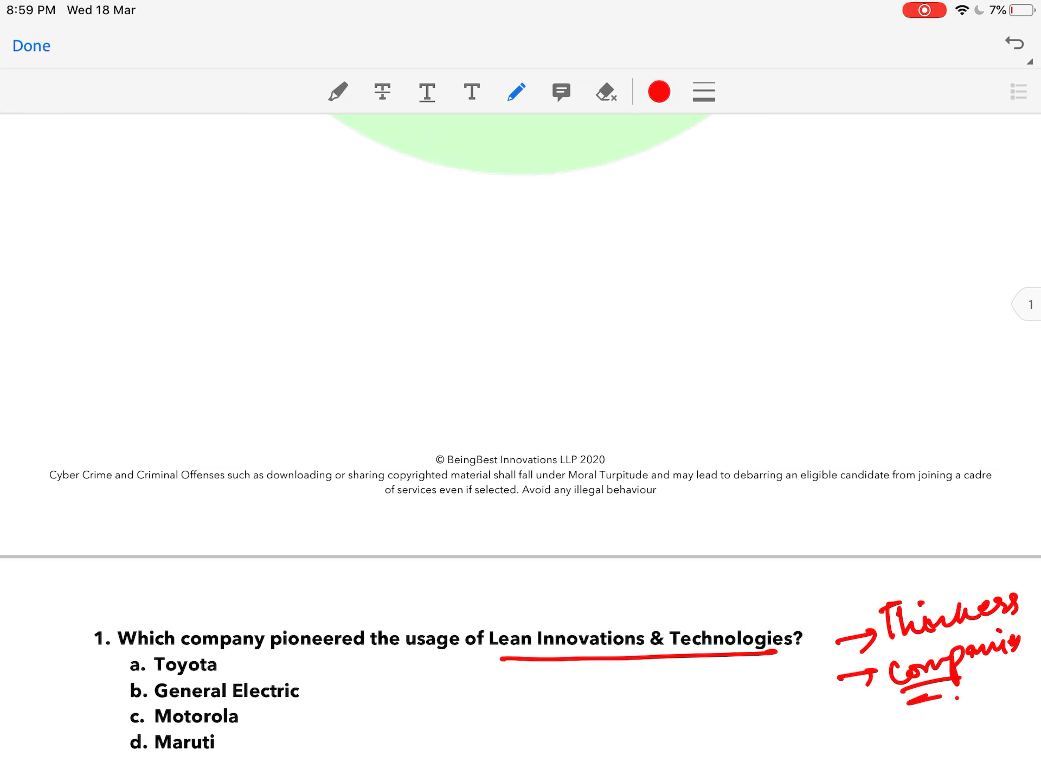
Write Kanban, JIT, circled TPM and Background notes, then circle Toyota as the answer
drag(494, 691, 504, 723)
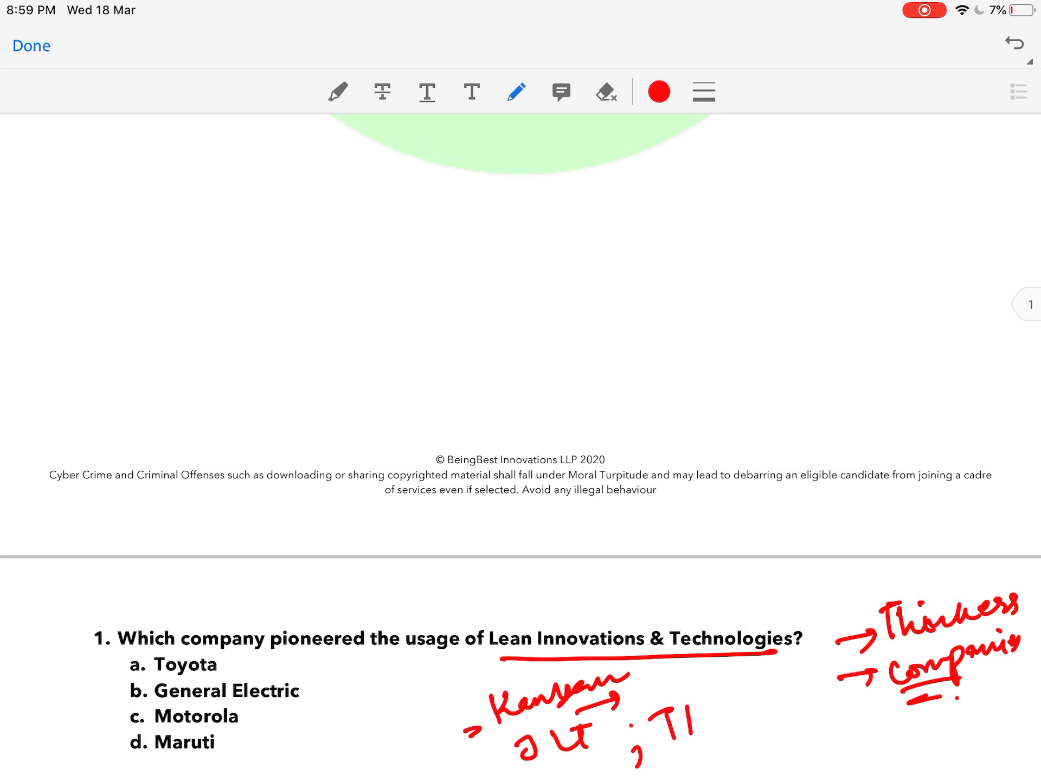
drag(651, 723, 750, 723)
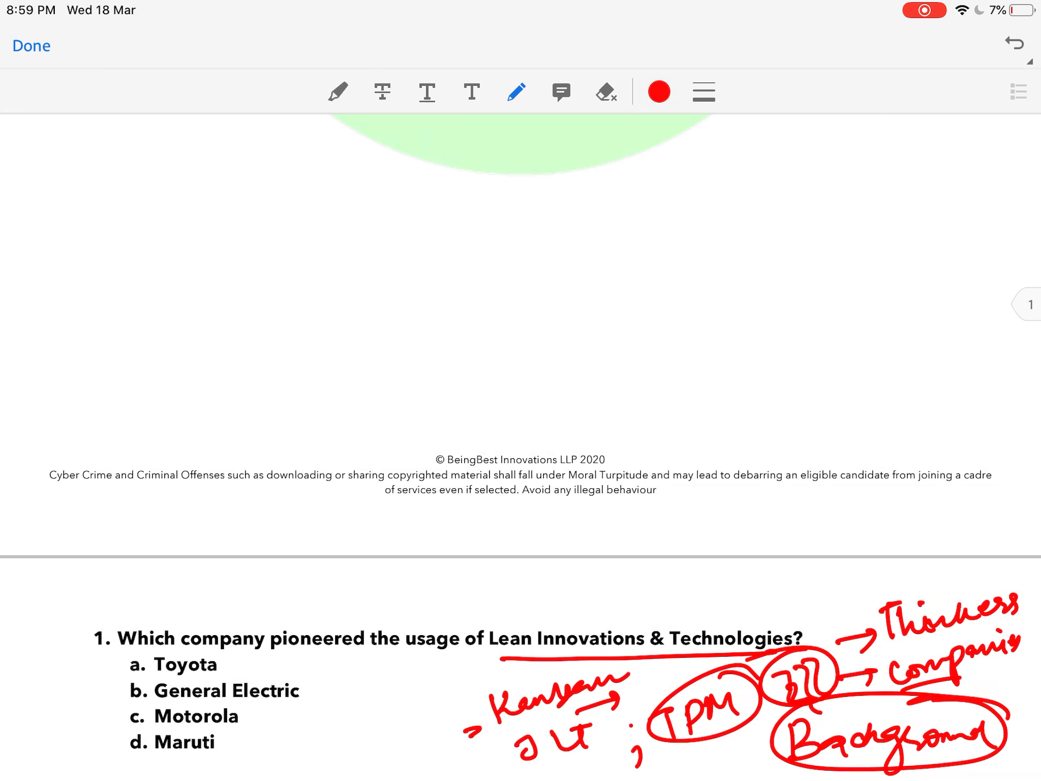
drag(176, 647, 250, 654)
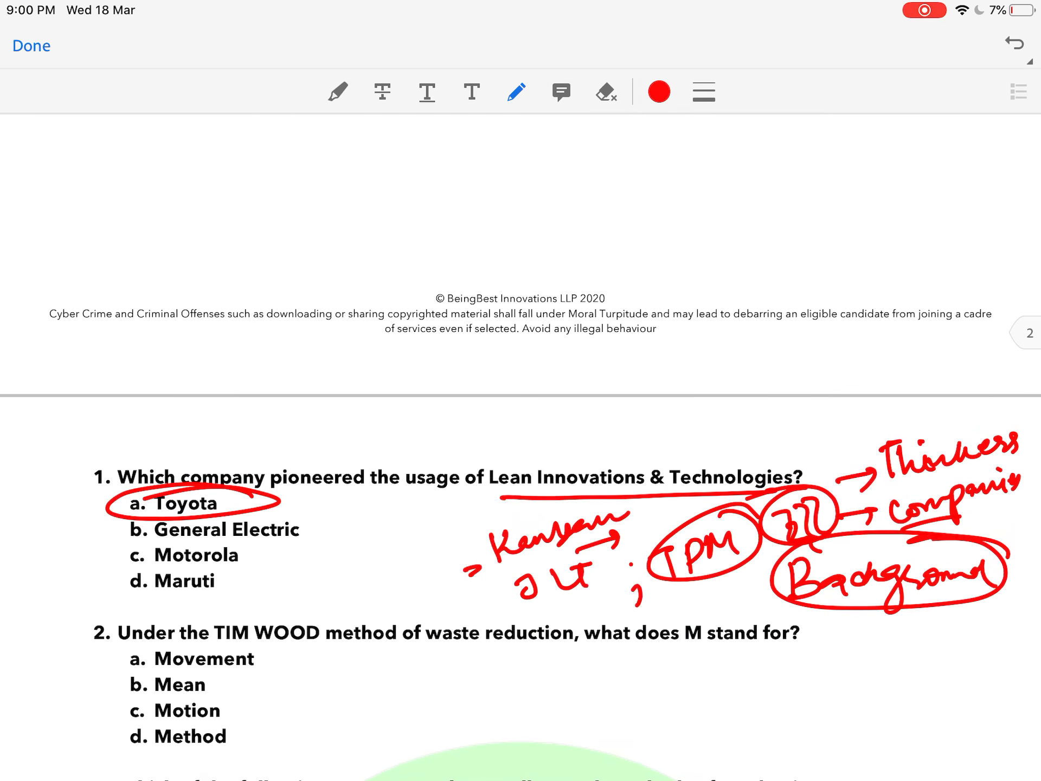
Underline TIM WOOD and waste reduction, circle the M phrase and note 5S below question 2
drag(213, 643, 255, 643)
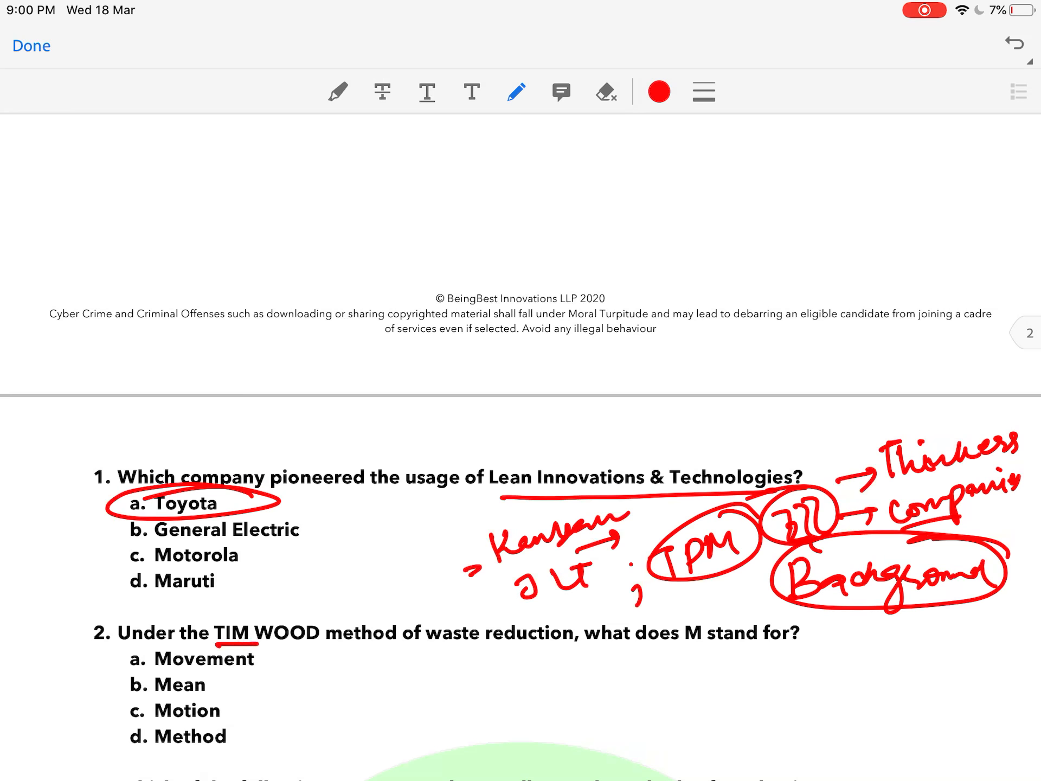
drag(451, 654, 561, 651)
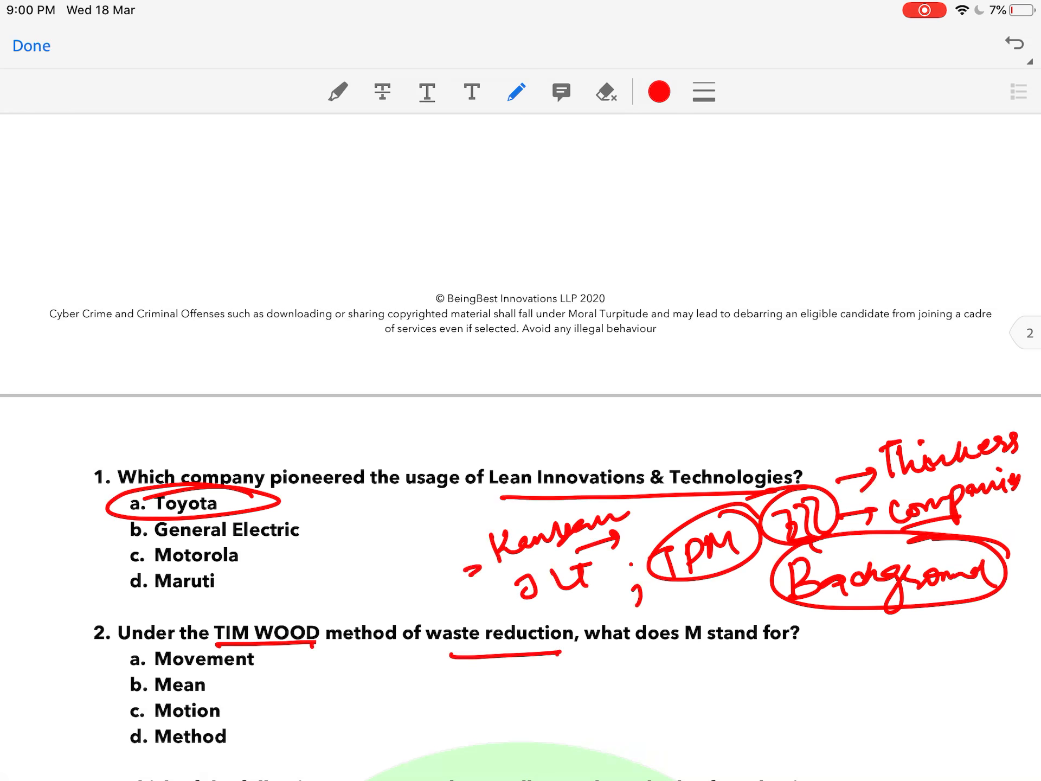
drag(670, 635, 823, 634)
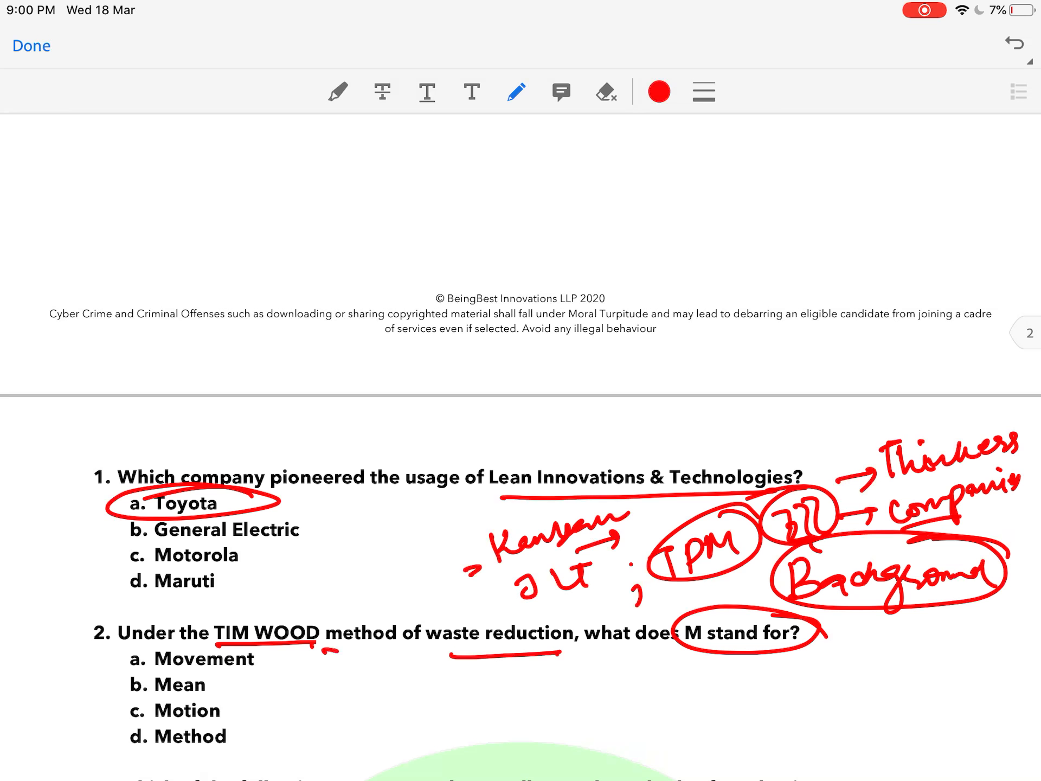
drag(322, 651, 379, 691)
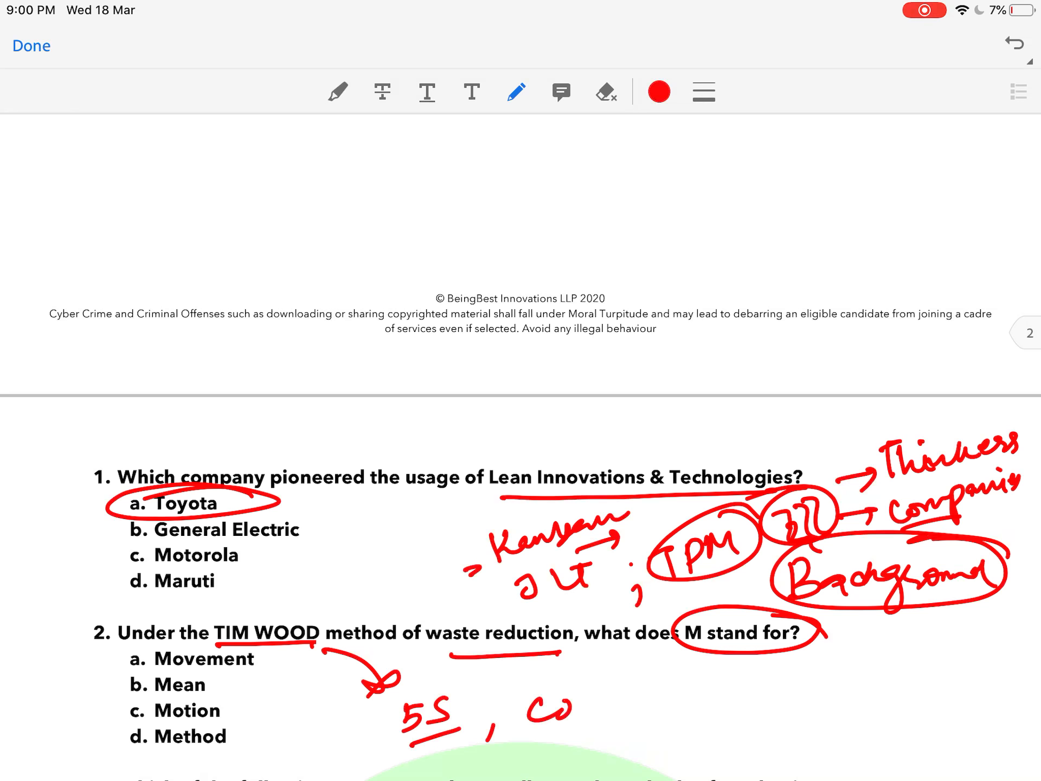
Write and circle CONWIP, then mark Motion as the answer with a looping arrow and one above WOOD
text(CONWIP)
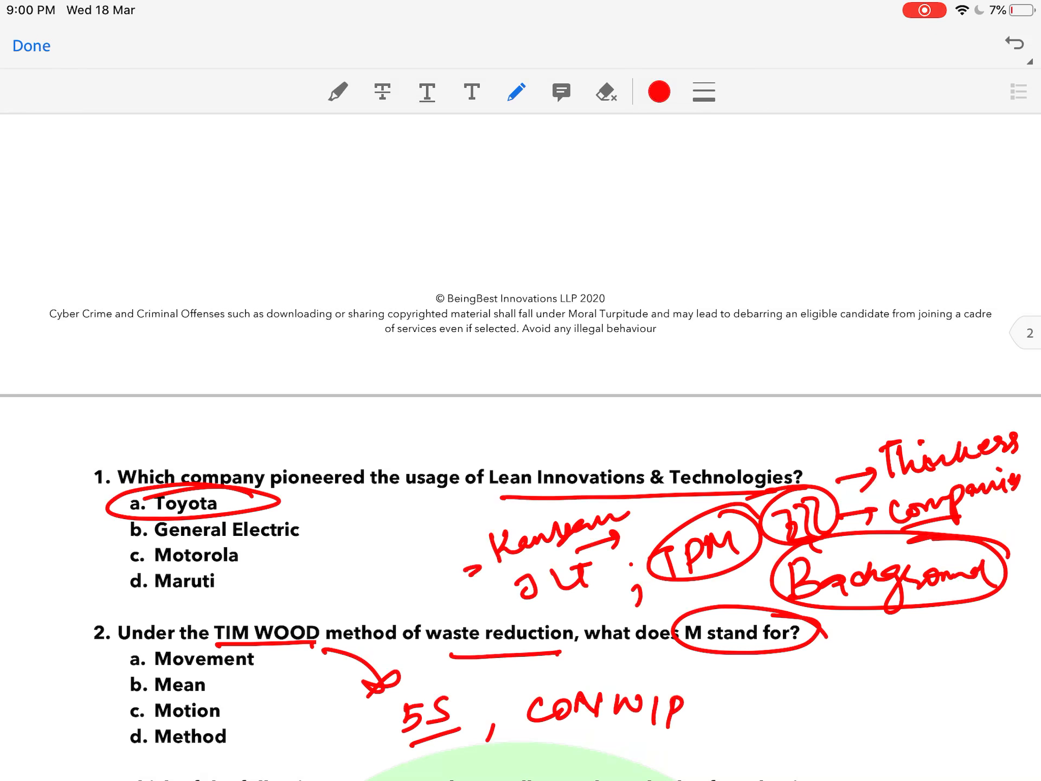
drag(525, 701, 776, 710)
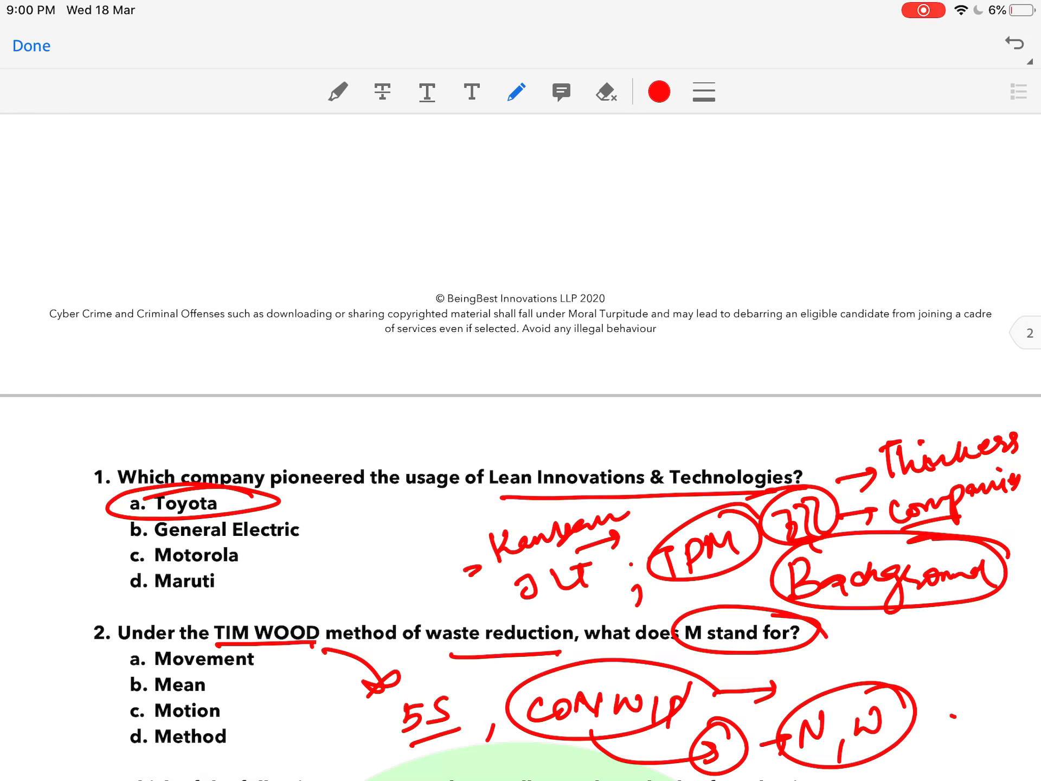
drag(126, 717, 262, 714)
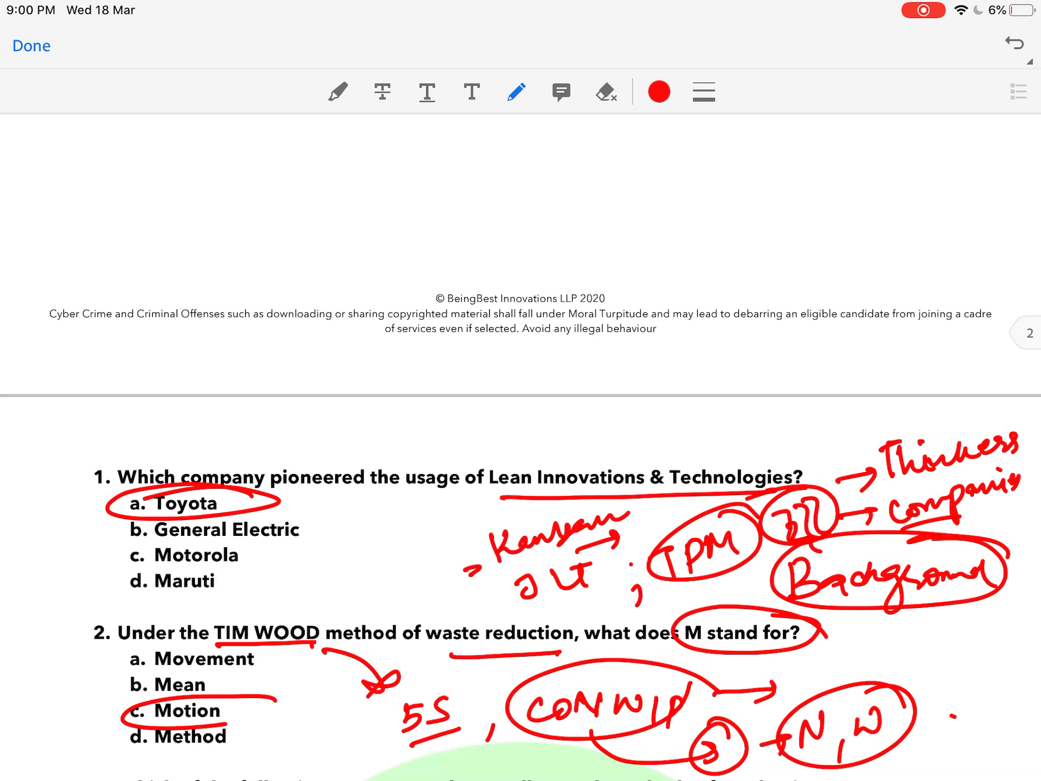
drag(219, 604, 87, 716)
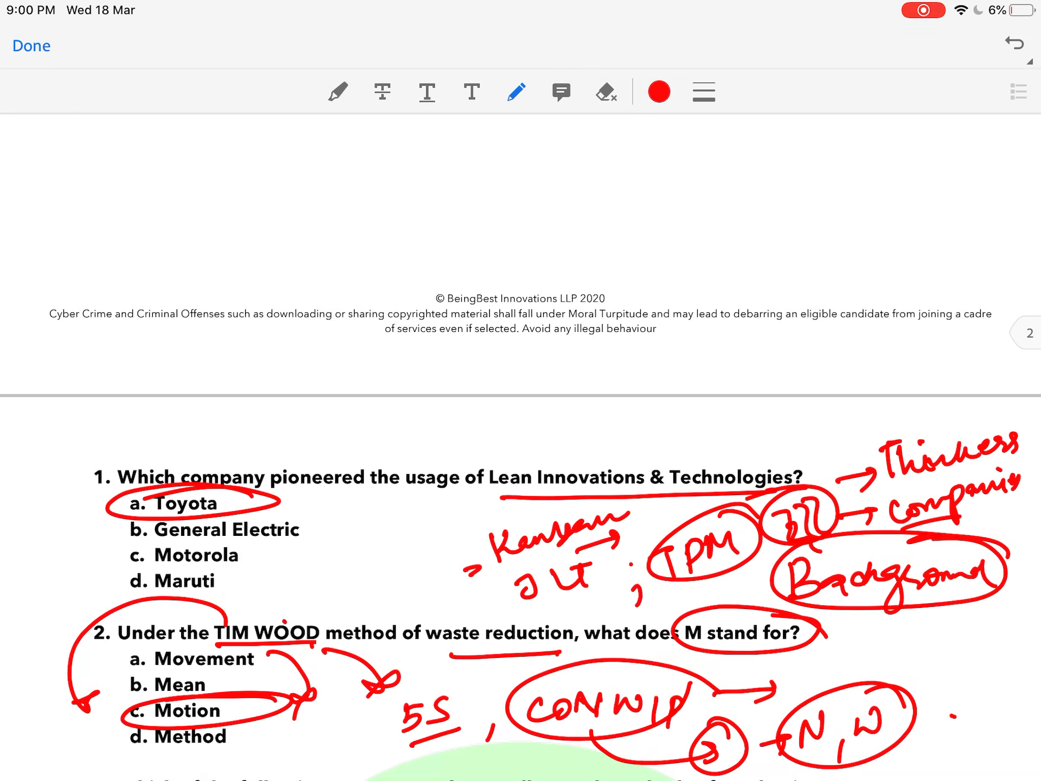
drag(292, 637, 303, 600)
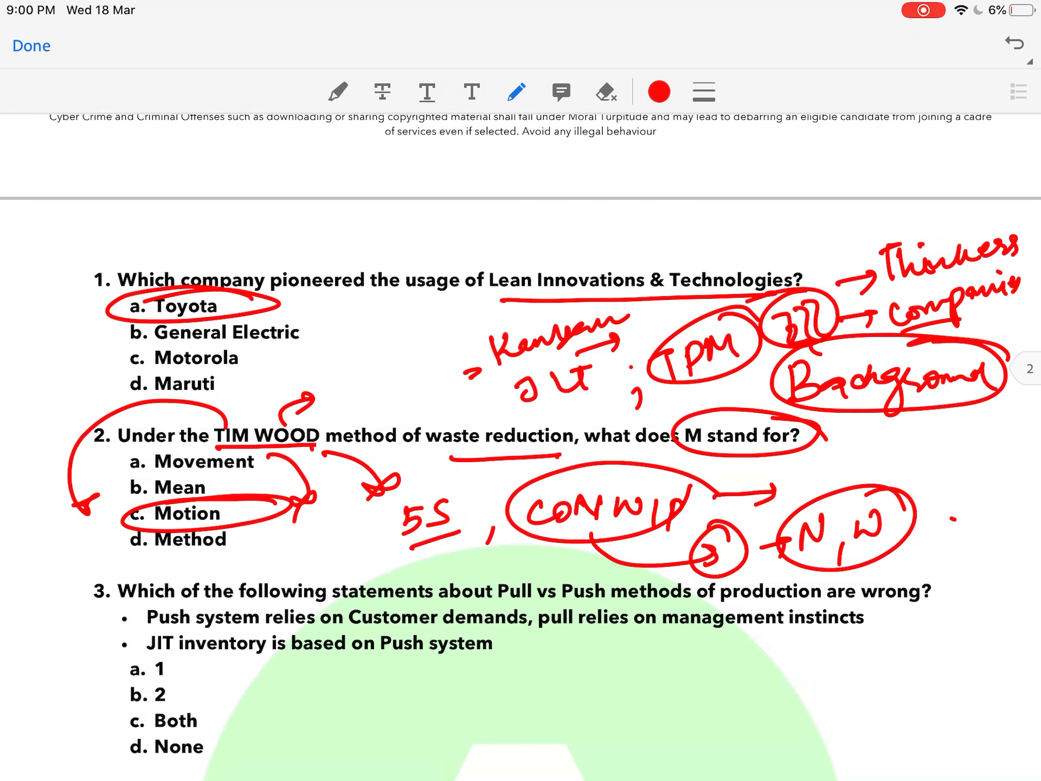
Circle Pull vs Push with a JIT note, then number and underline question 3's two statements
drag(501, 602, 827, 602)
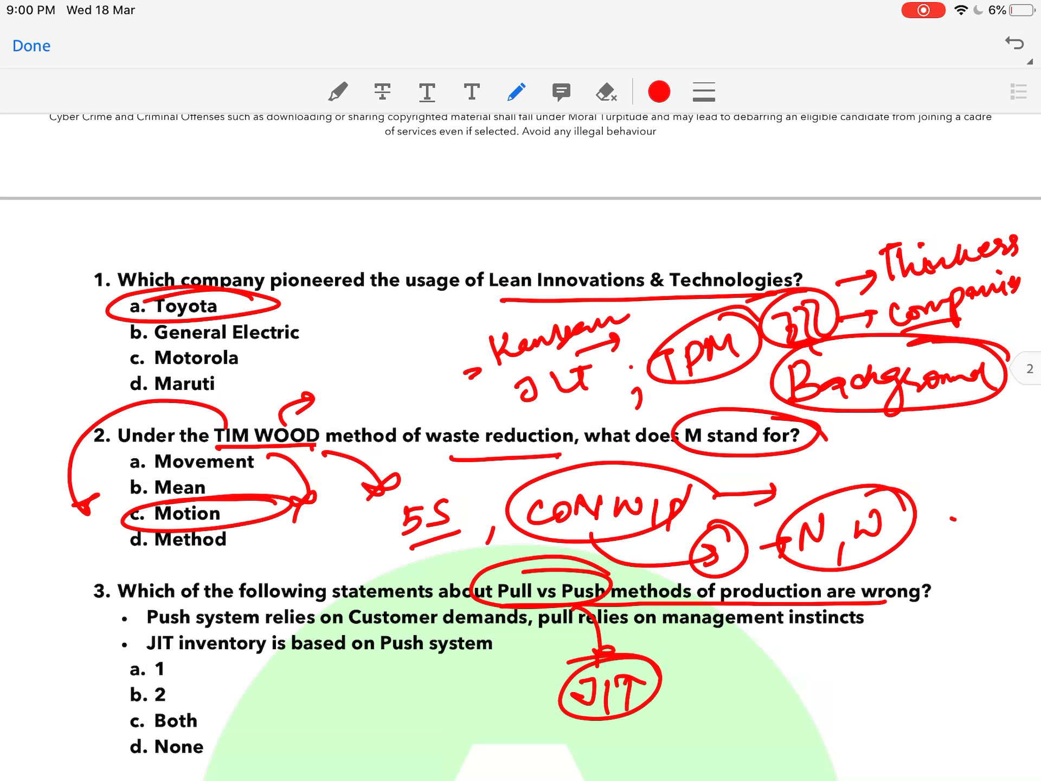
drag(107, 617, 116, 628)
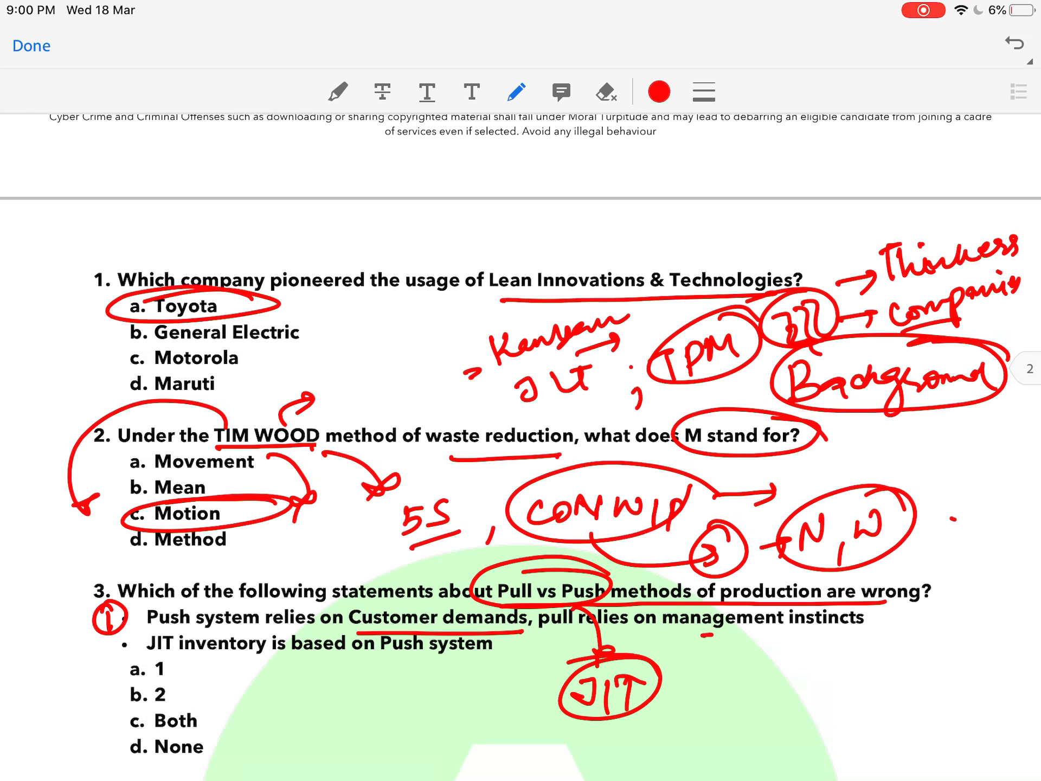
drag(697, 637, 864, 631)
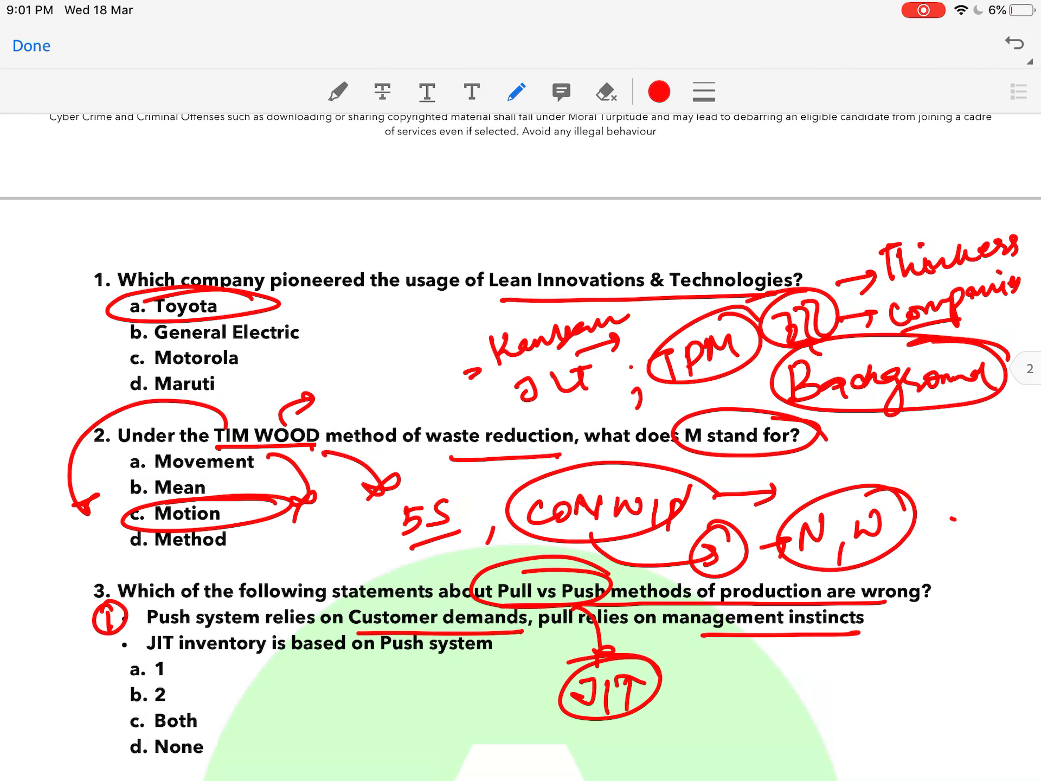
drag(106, 637, 312, 644)
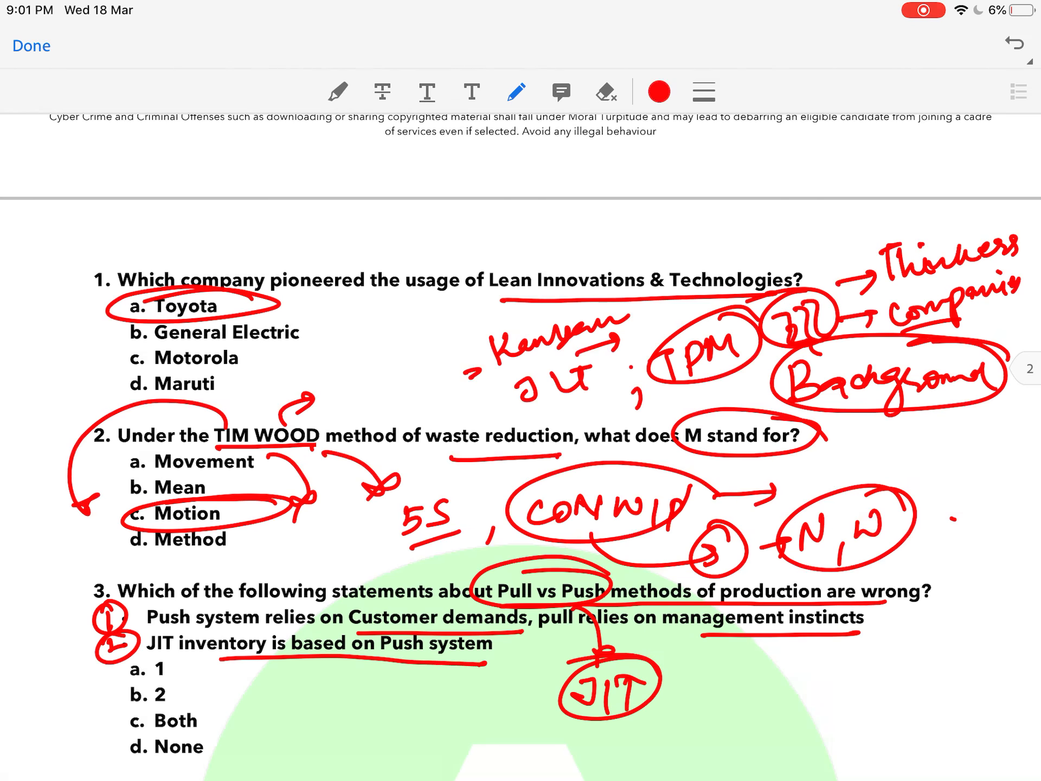
Write Push with an arrow toward JIT and note 'right'
text(Push)
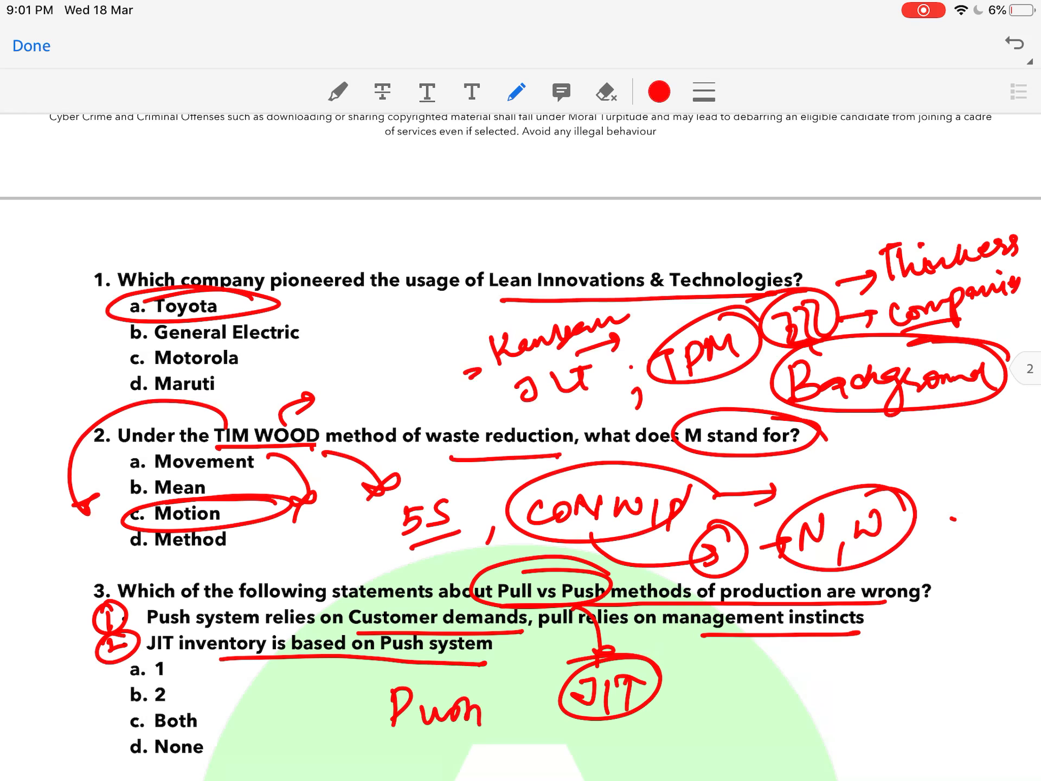
drag(504, 710, 571, 713)
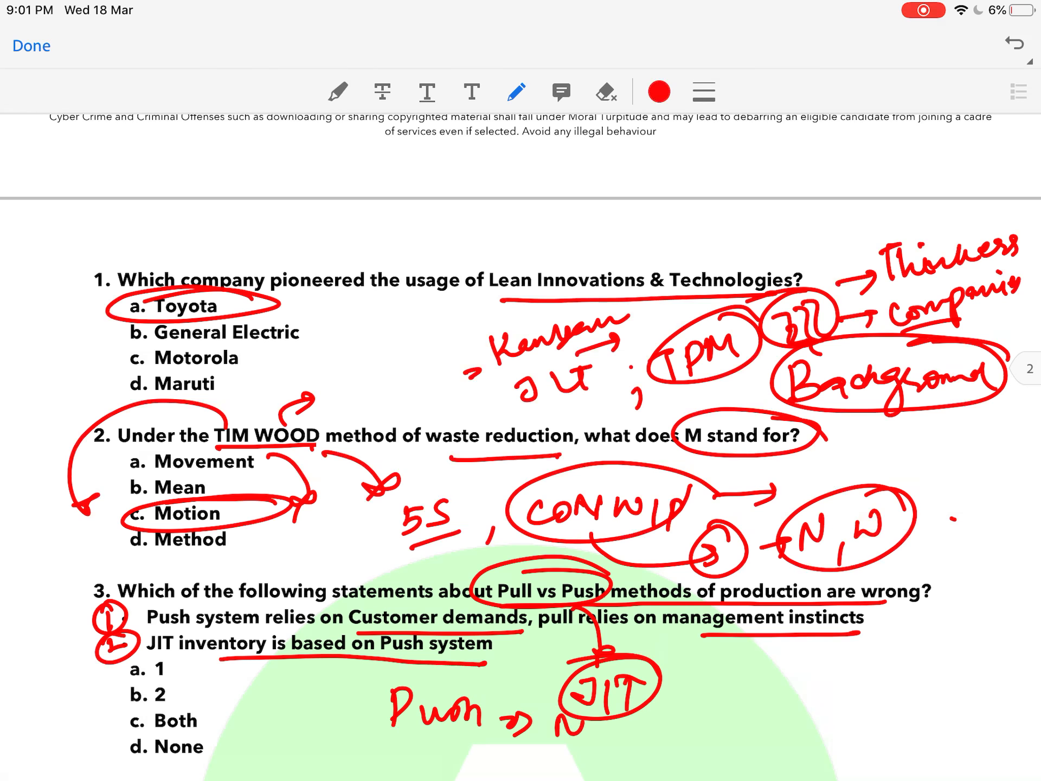
text(right)
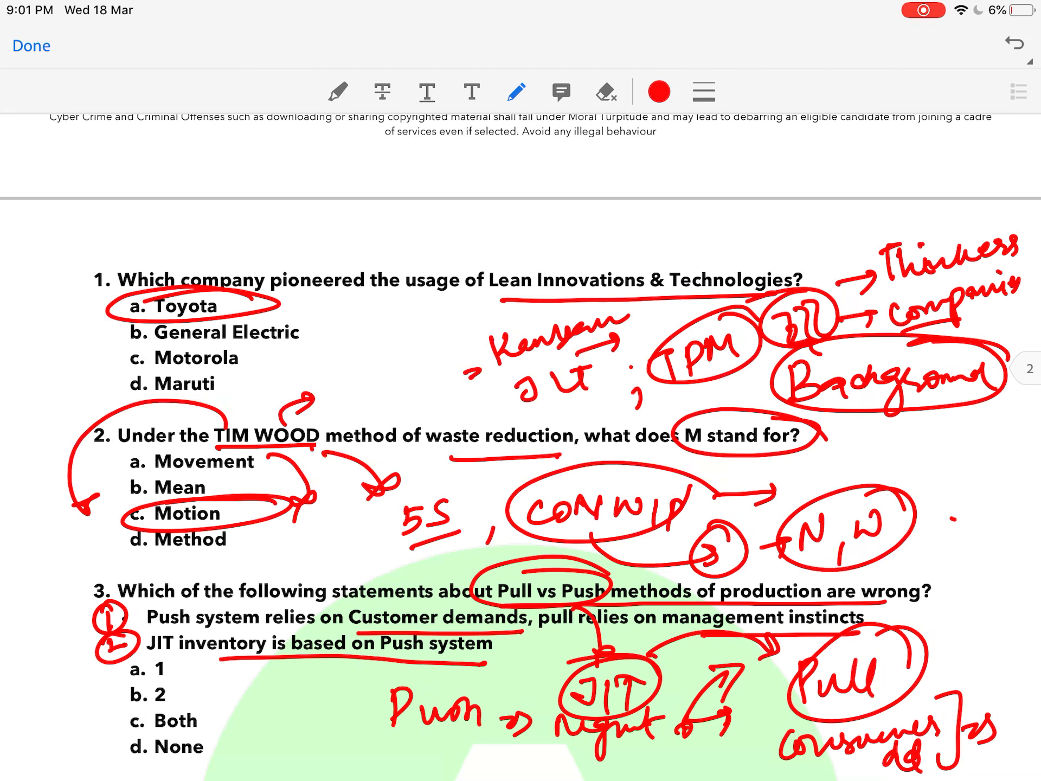
Cross the first statement, circle the word wrong and strike through option c, Both
drag(53, 614, 79, 654)
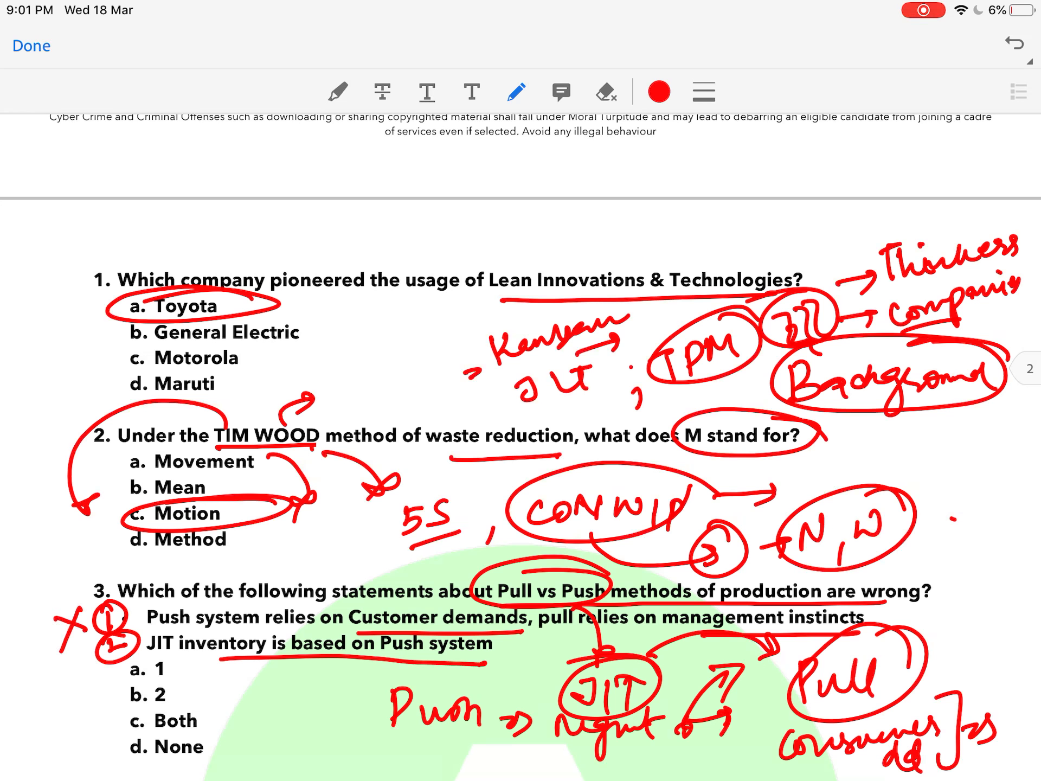
drag(863, 572, 950, 611)
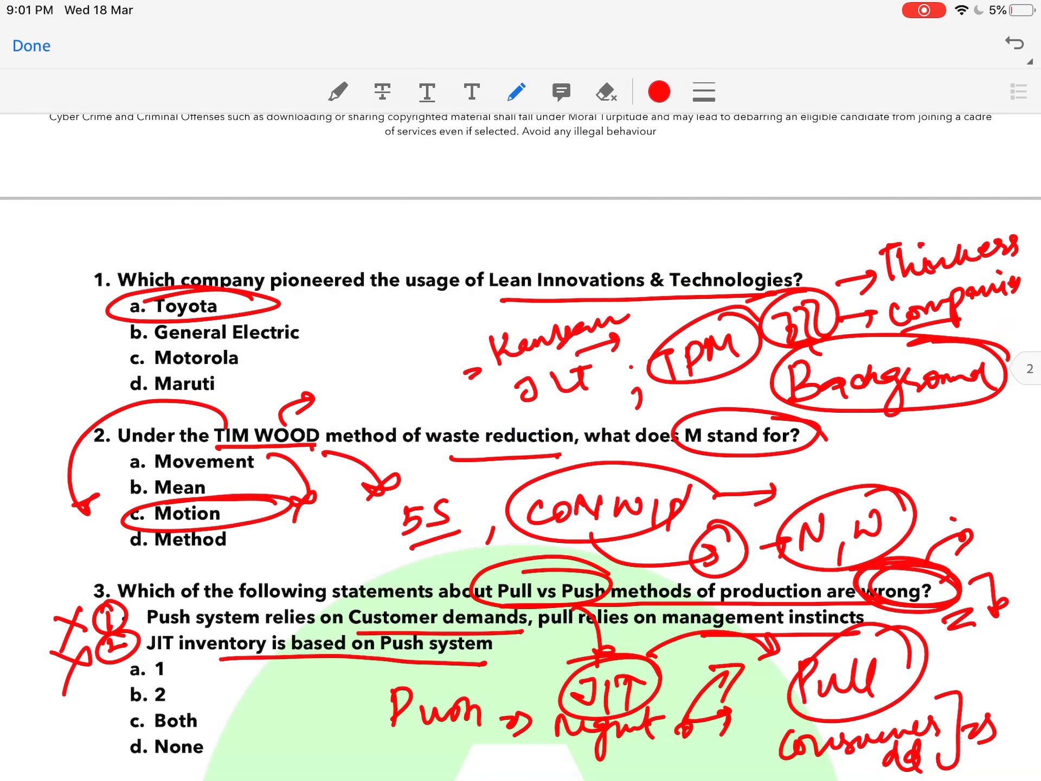
drag(87, 723, 239, 711)
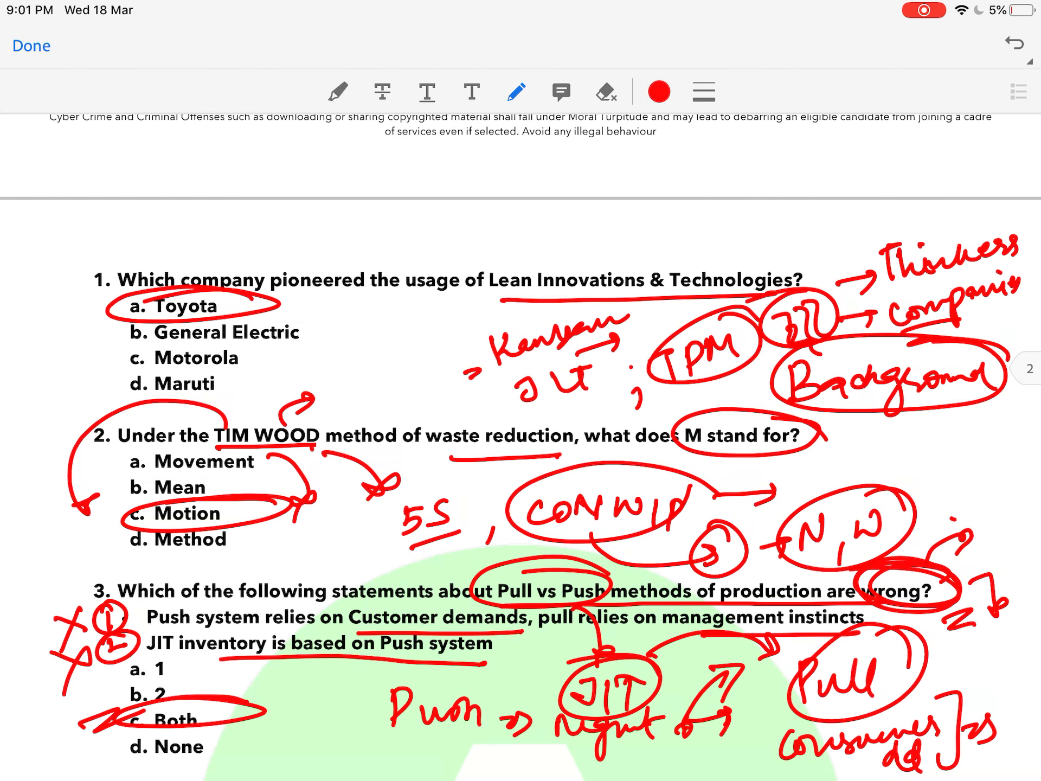
Underline 'you sell too much' and the vendor delay phrase in question 4
scroll(down, 3)
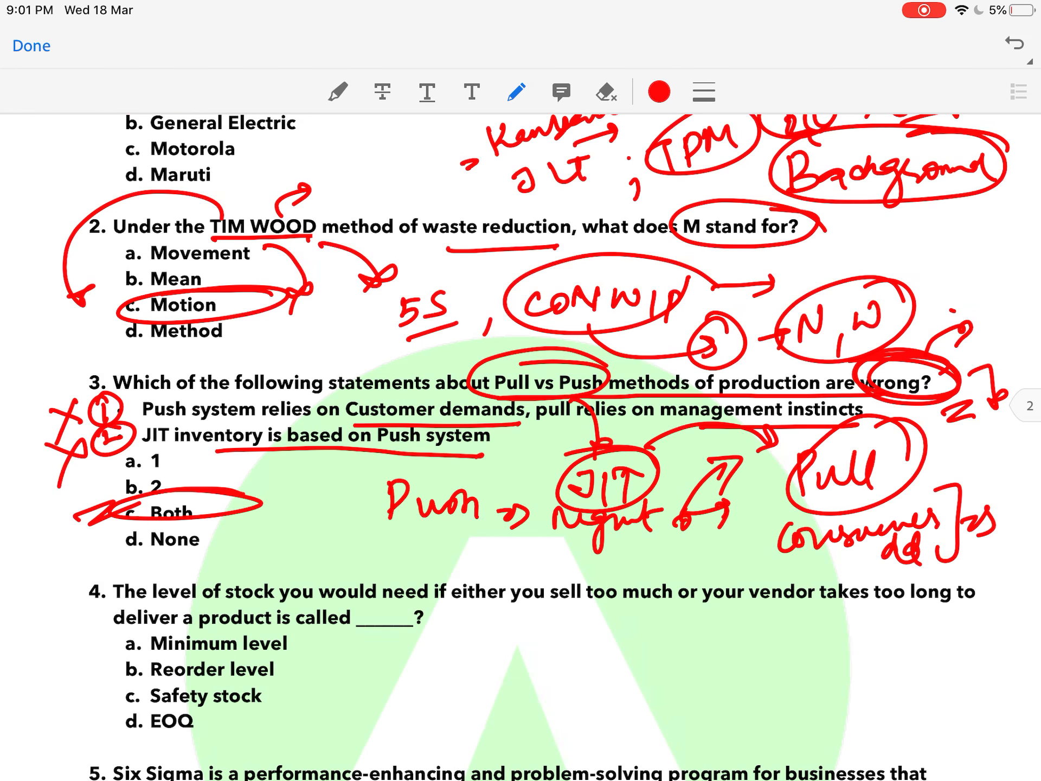
drag(518, 609, 676, 607)
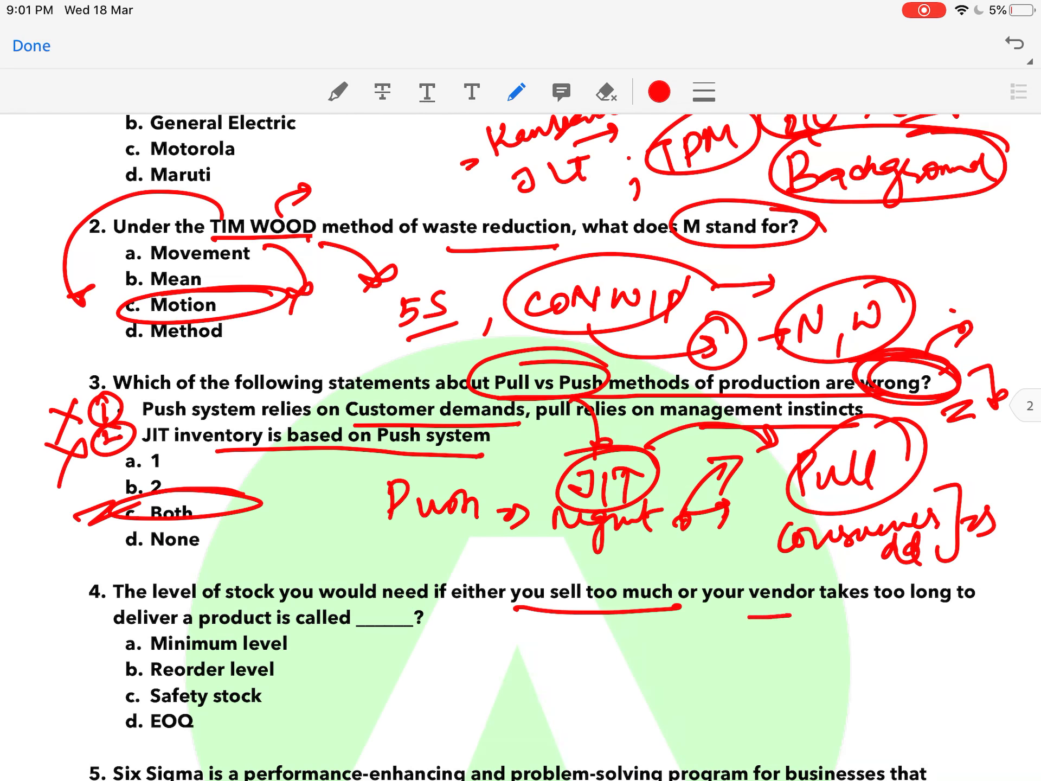
drag(751, 623, 950, 612)
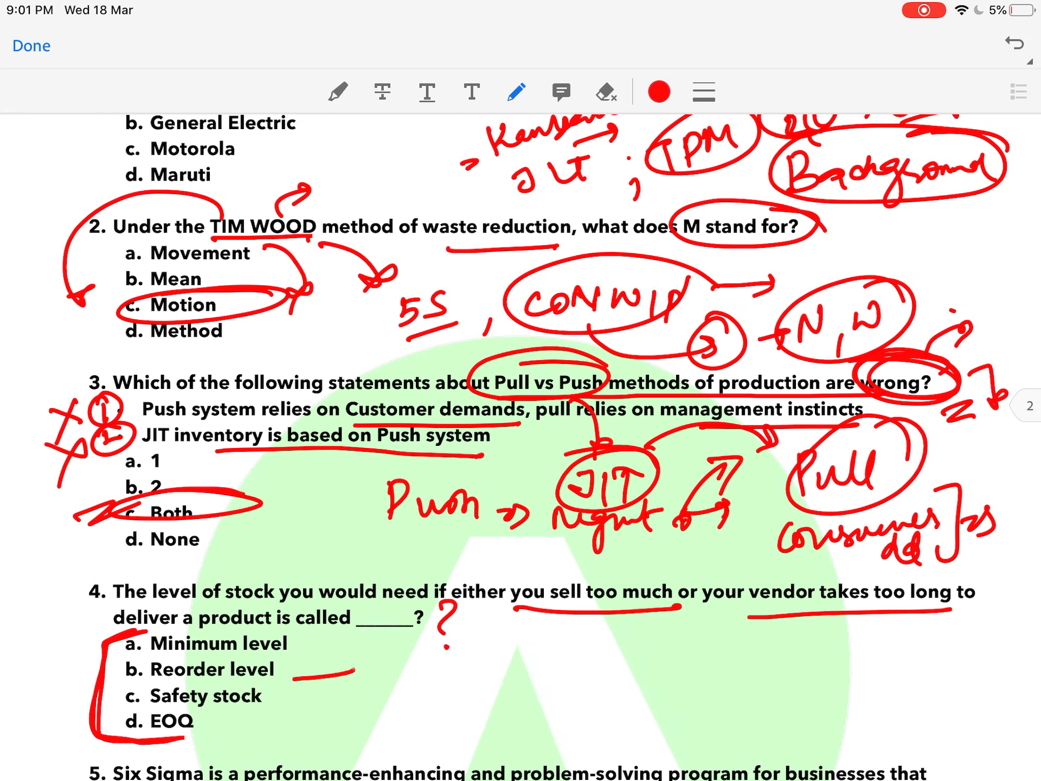
Write JIT with an onward arrow, circle Safety stock as the answer and circle the Buffer note
drag(319, 674, 438, 674)
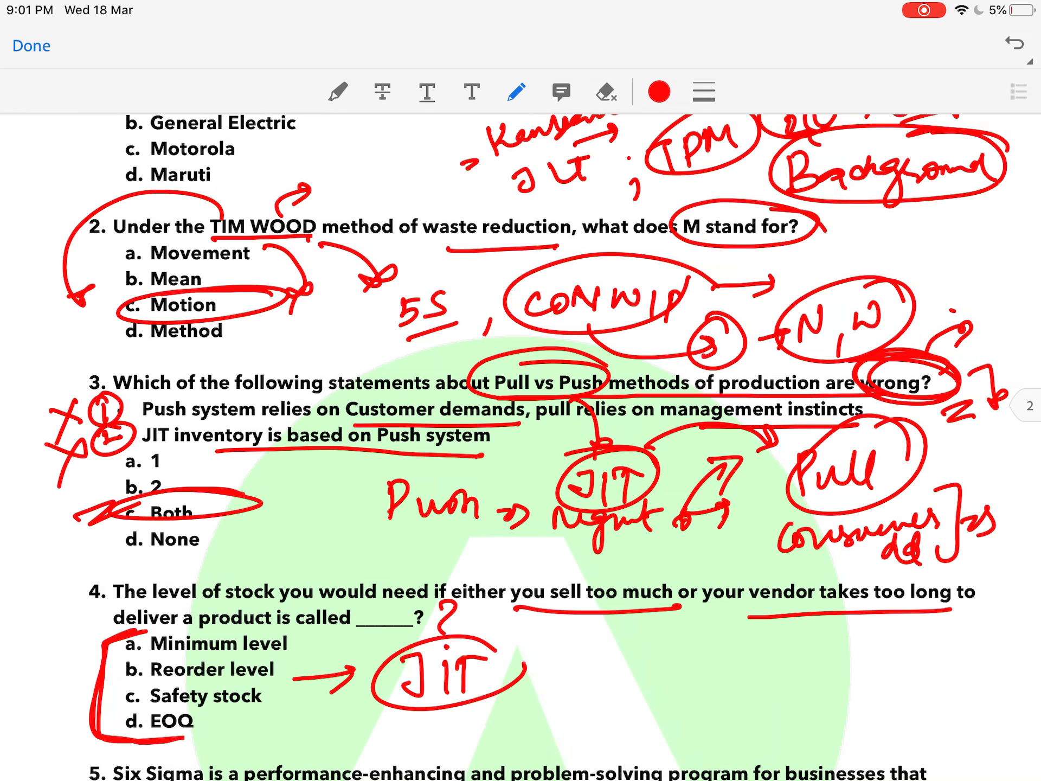
drag(510, 671, 585, 694)
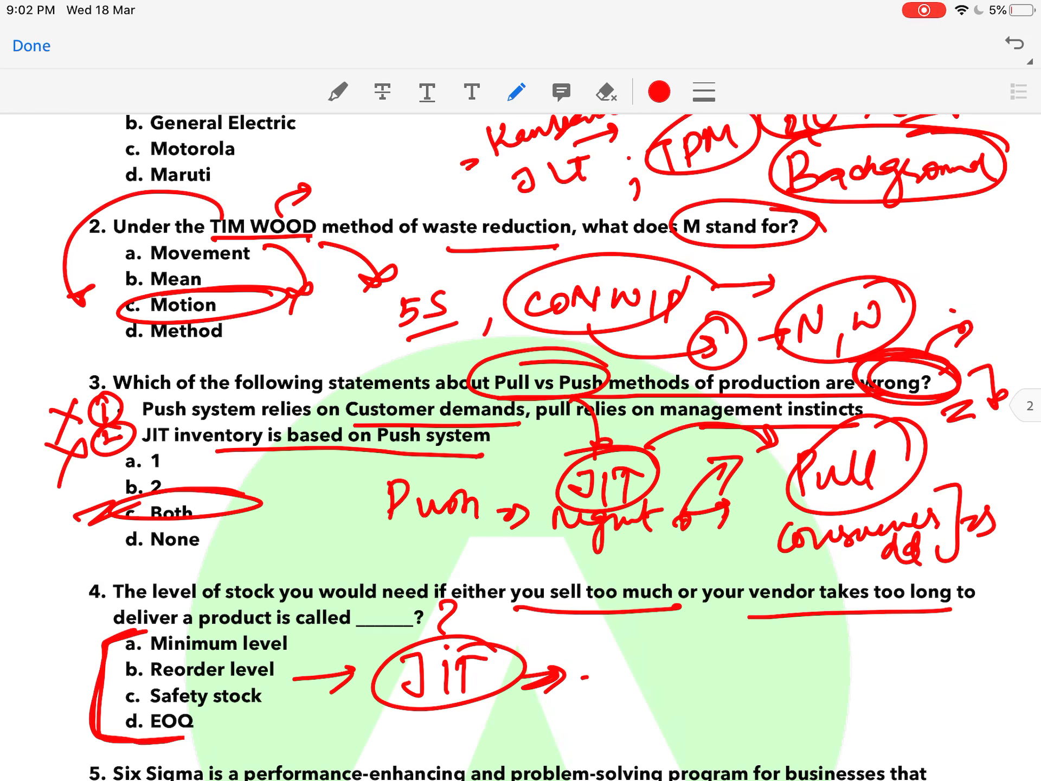
drag(119, 667, 345, 717)
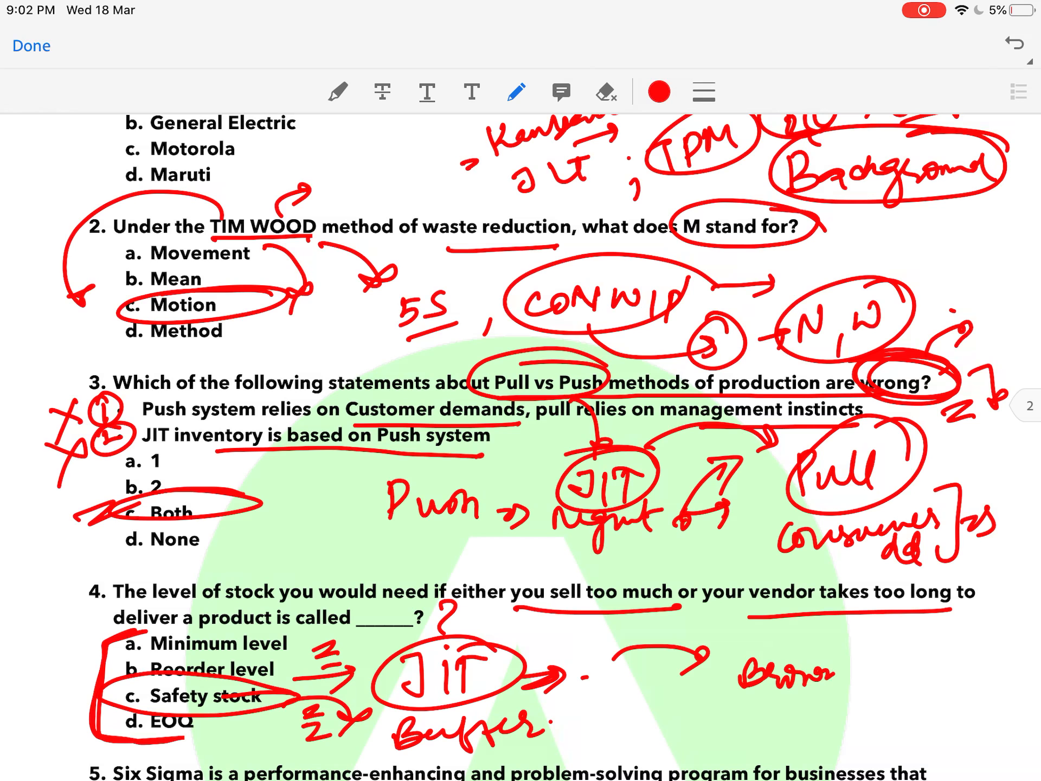
drag(737, 671, 916, 671)
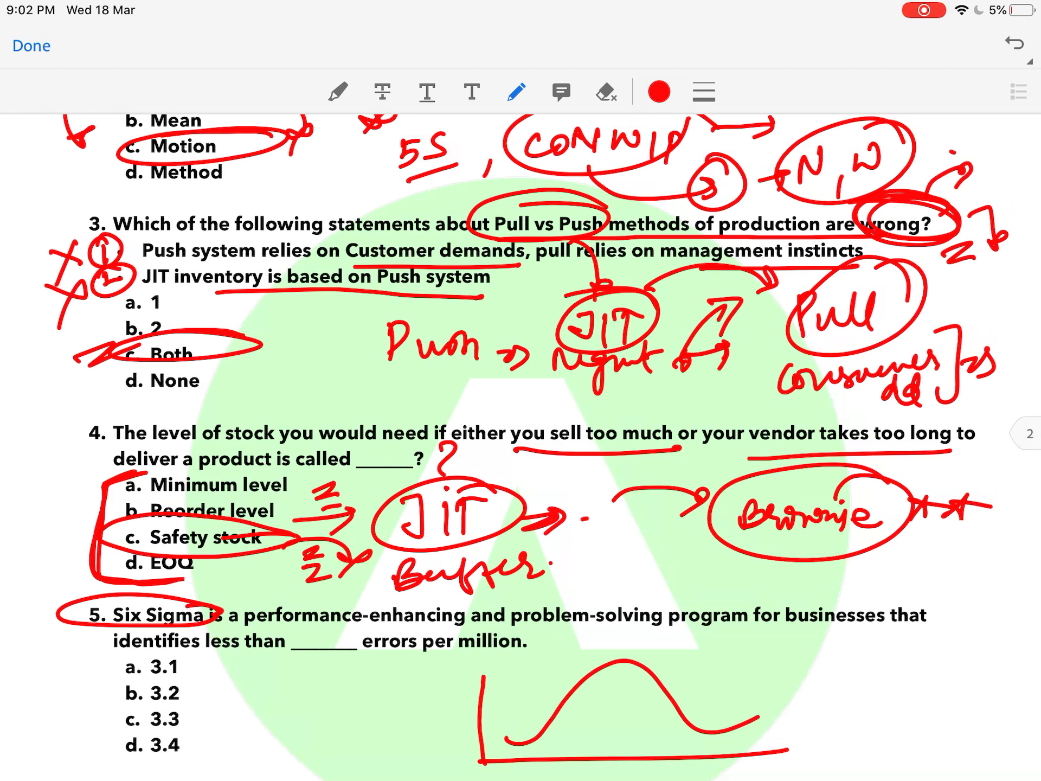
Underline problem-solving program, circle option d 3.4 and write 99.8% beside it
drag(617, 663, 637, 757)
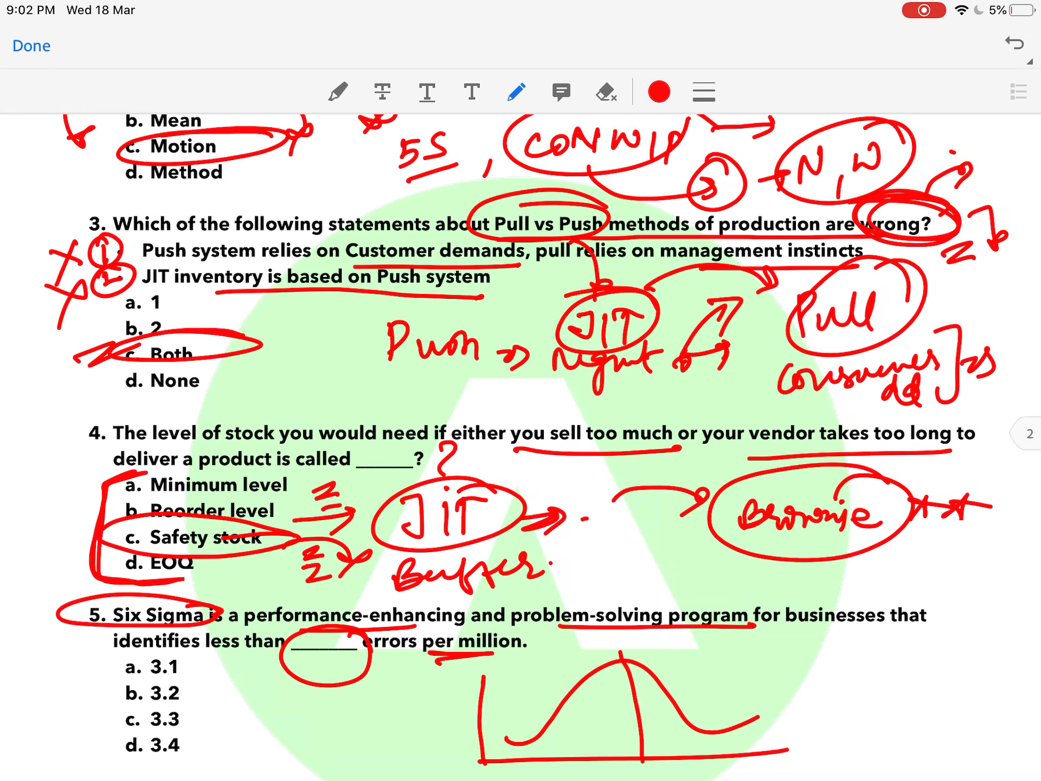
drag(206, 654, 216, 757)
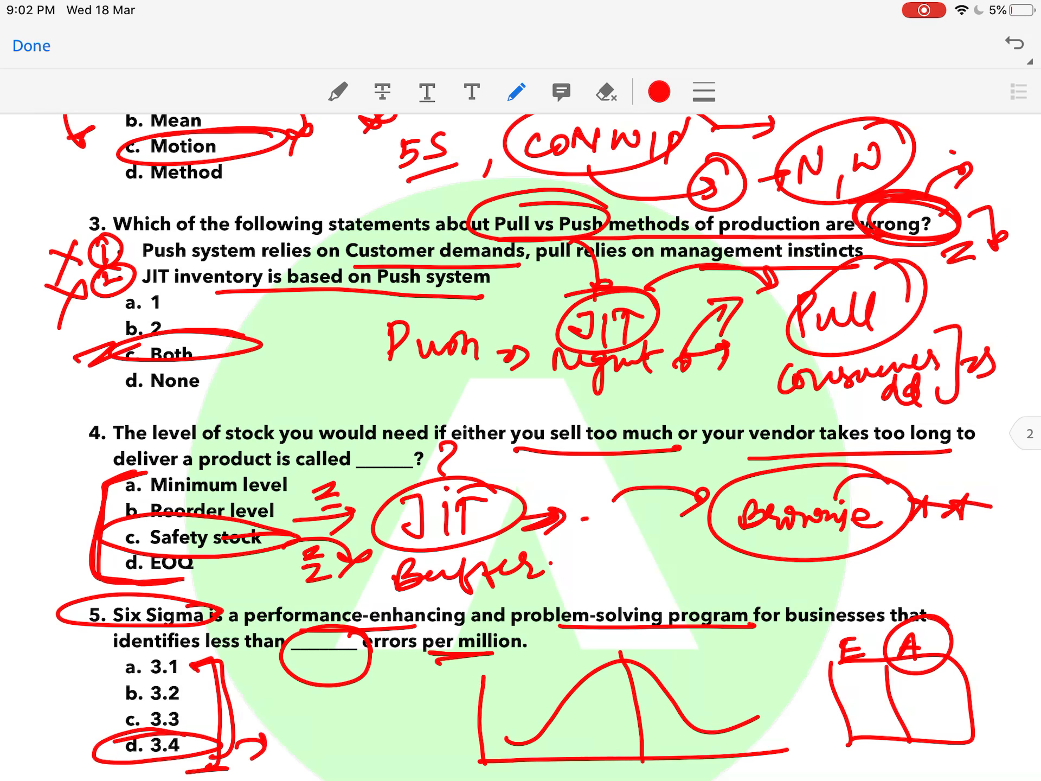
drag(286, 724, 313, 750)
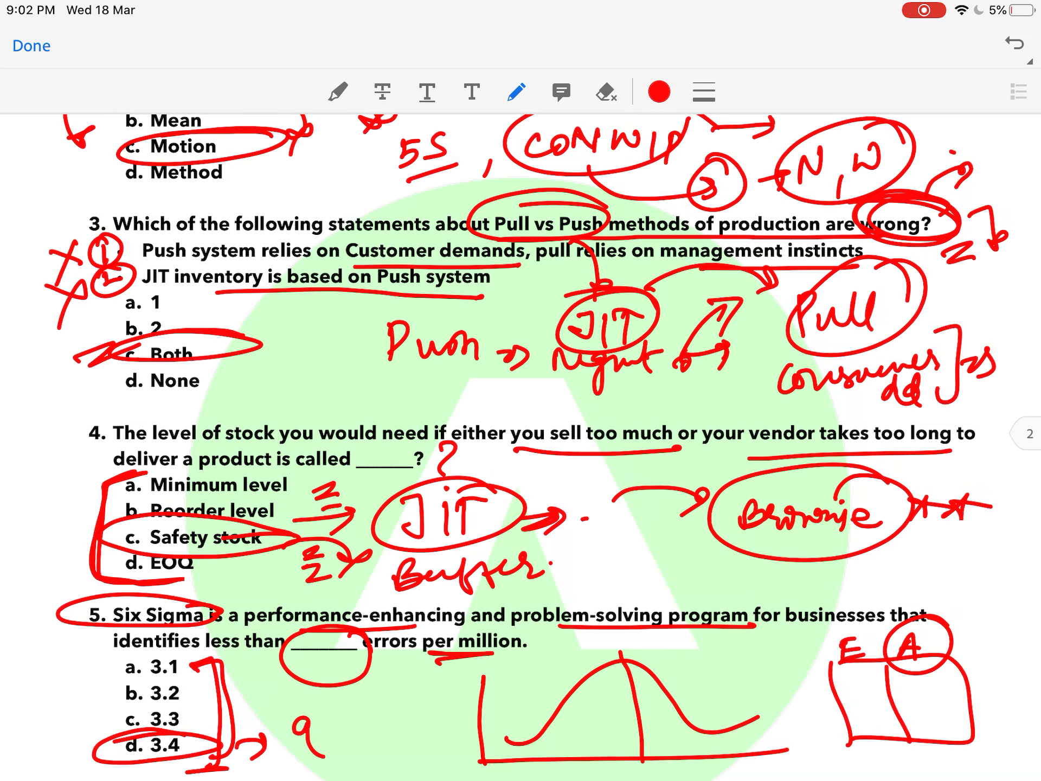
text(99.8%)
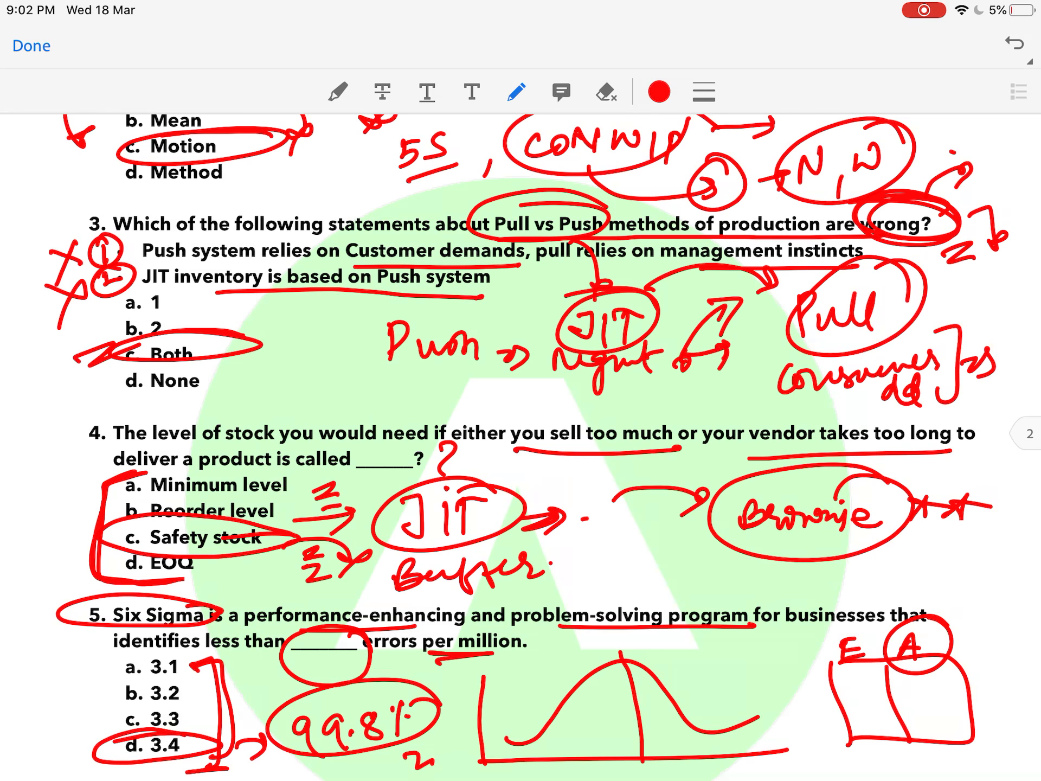
Circle 5 Ss in question 6, write and circle Japanese and note English beside it
scroll(down, 3)
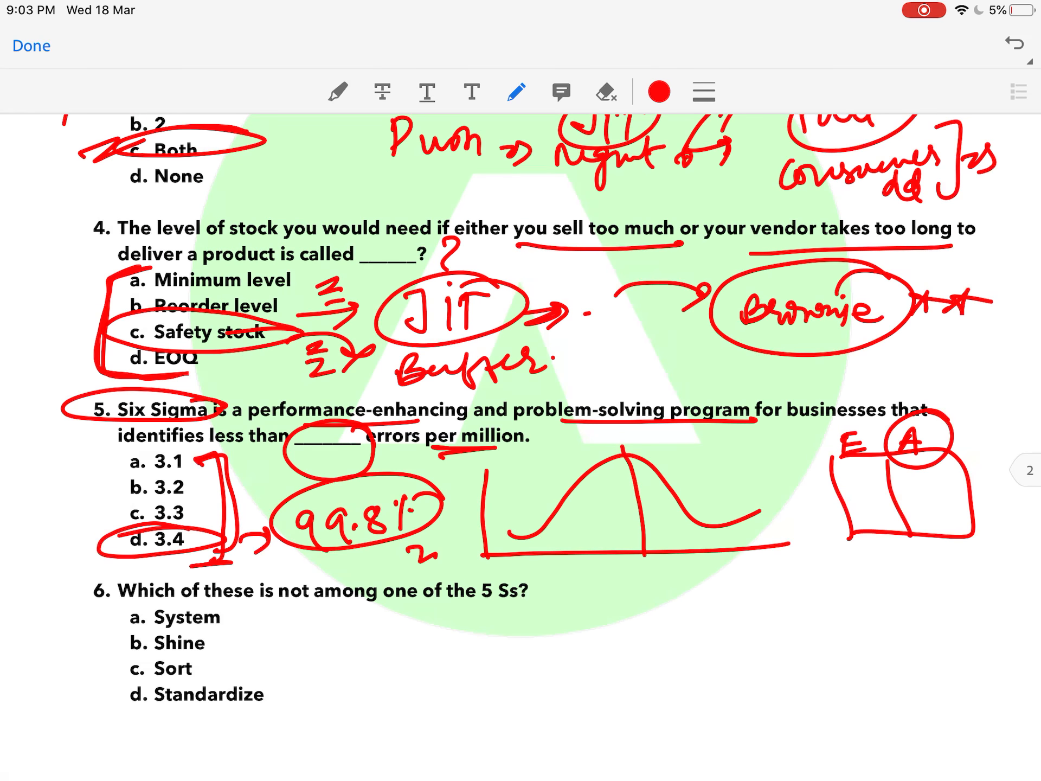
drag(472, 584, 578, 604)
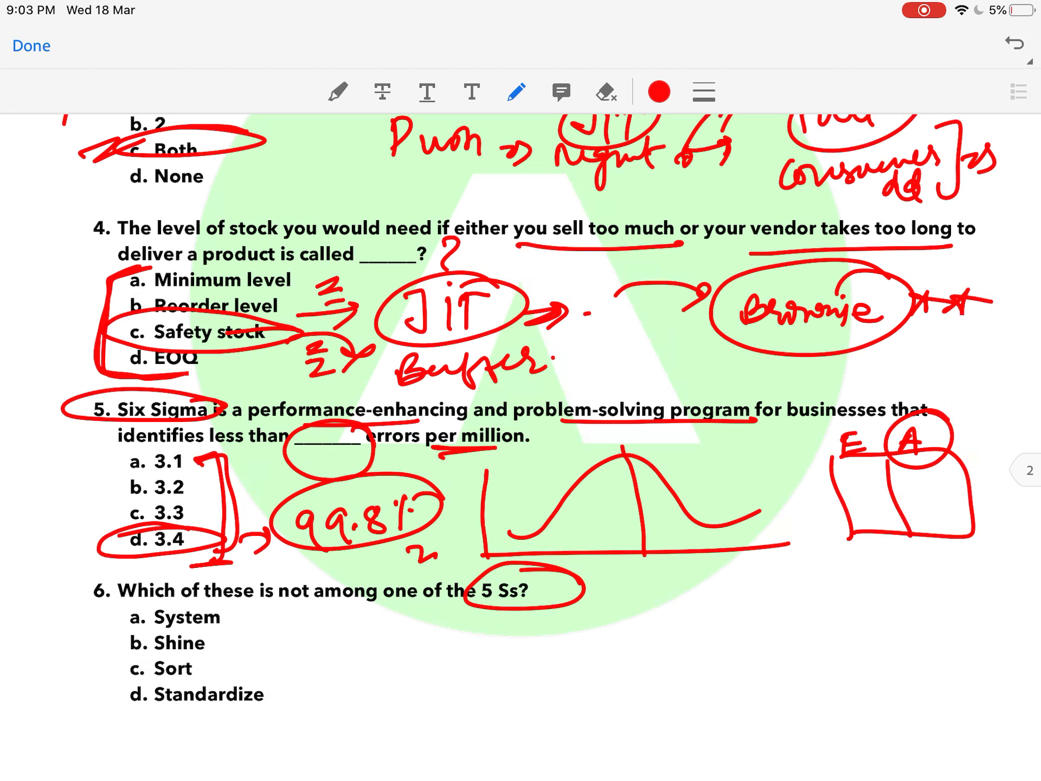
drag(578, 591, 625, 611)
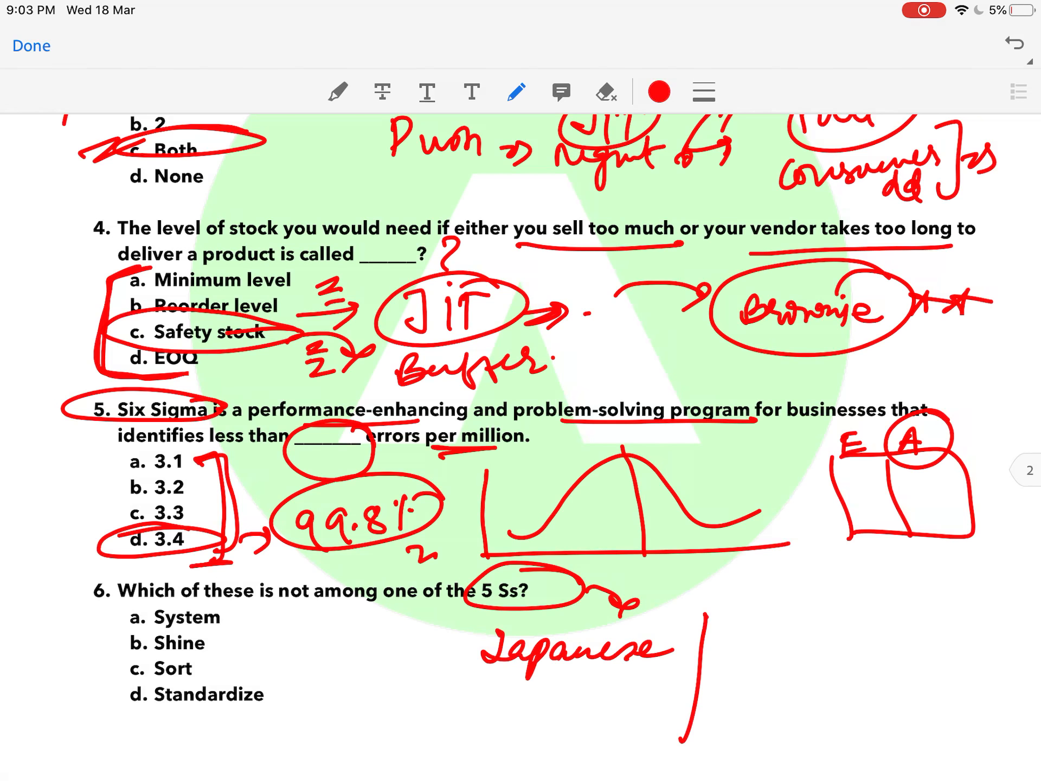
drag(737, 657, 804, 647)
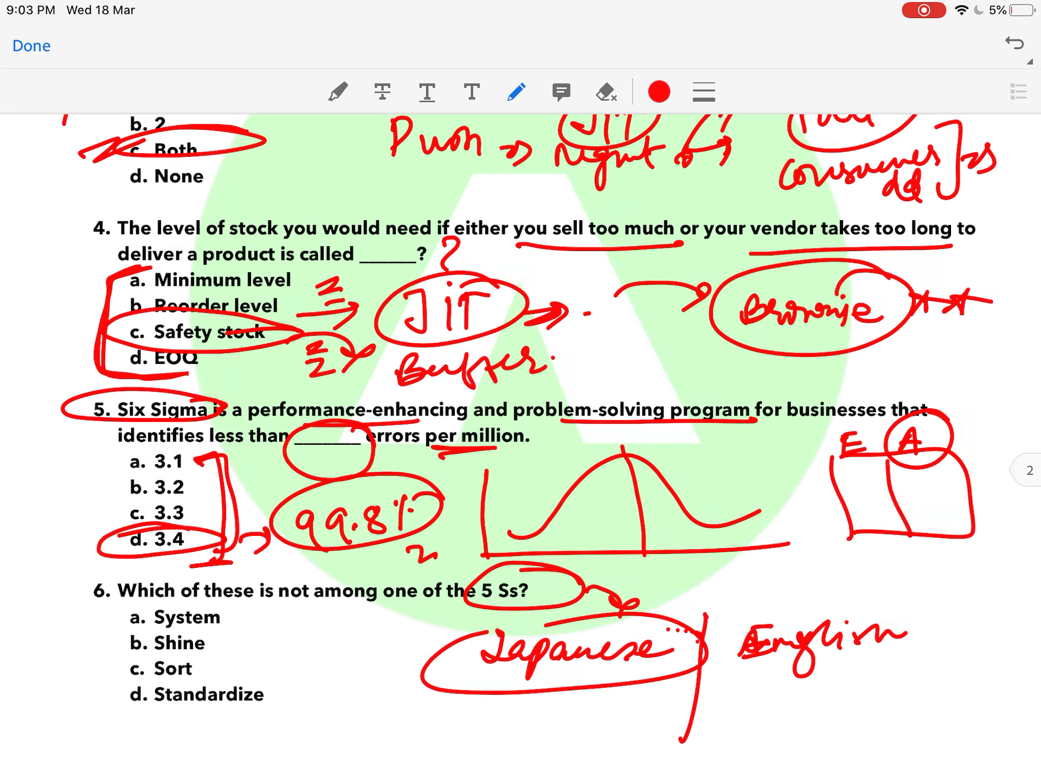
drag(857, 677, 876, 704)
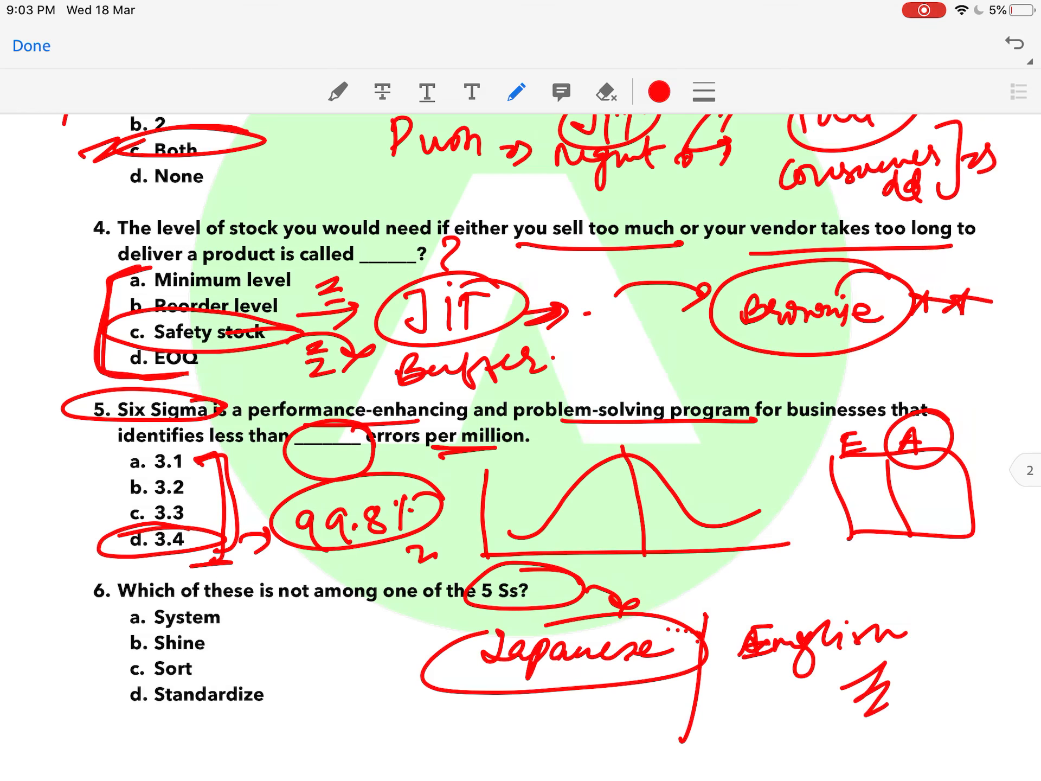